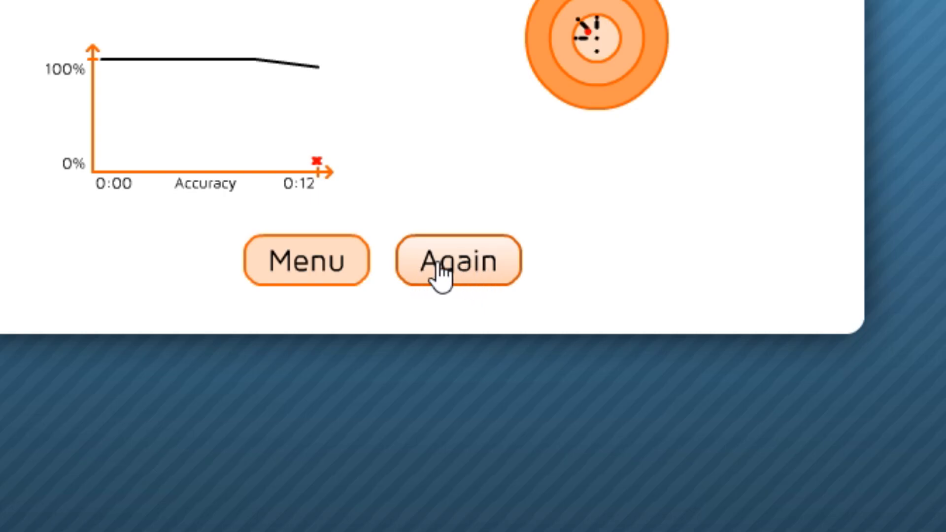
# Restart the AimBooster target round from the results screen.
pyautogui.click(457, 261)
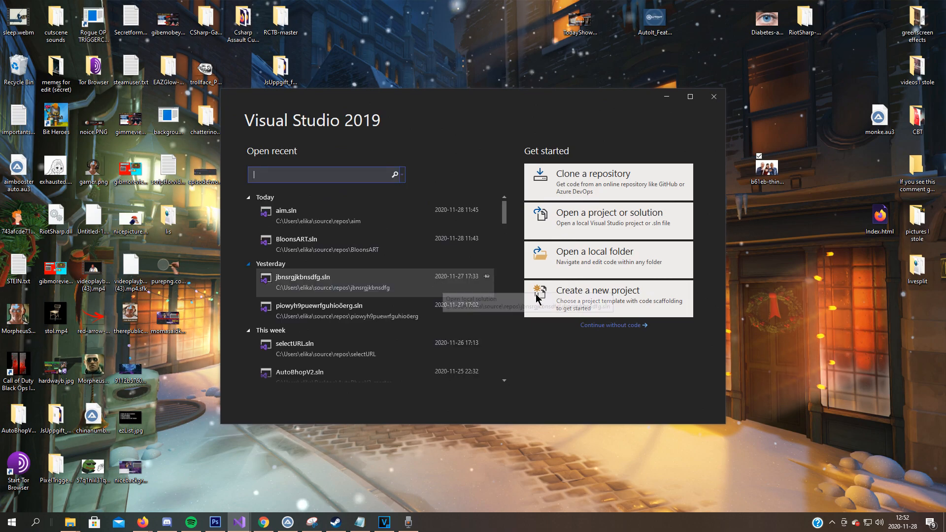
# Create a Windows Forms App project named aimboosterHACK and resize its blank Form1.
pyautogui.click(608, 297)
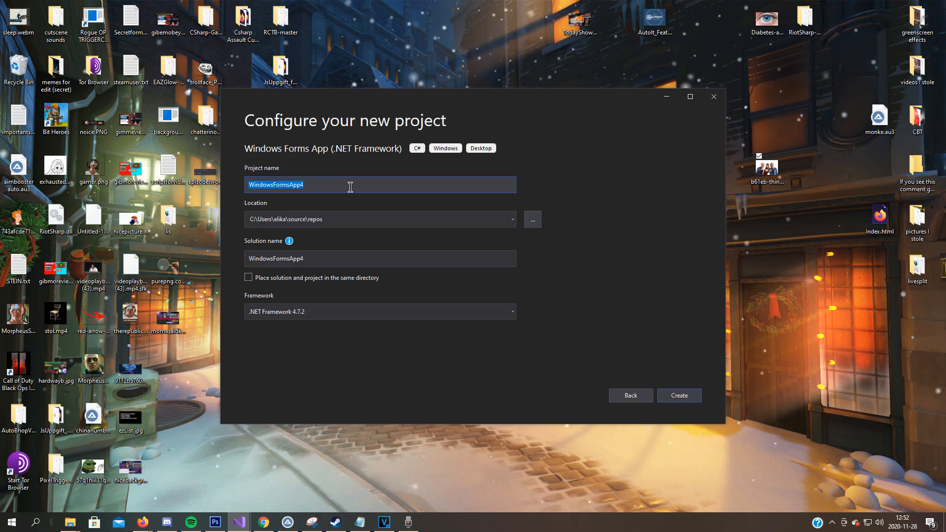
pyautogui.write('aimboosterHACK')
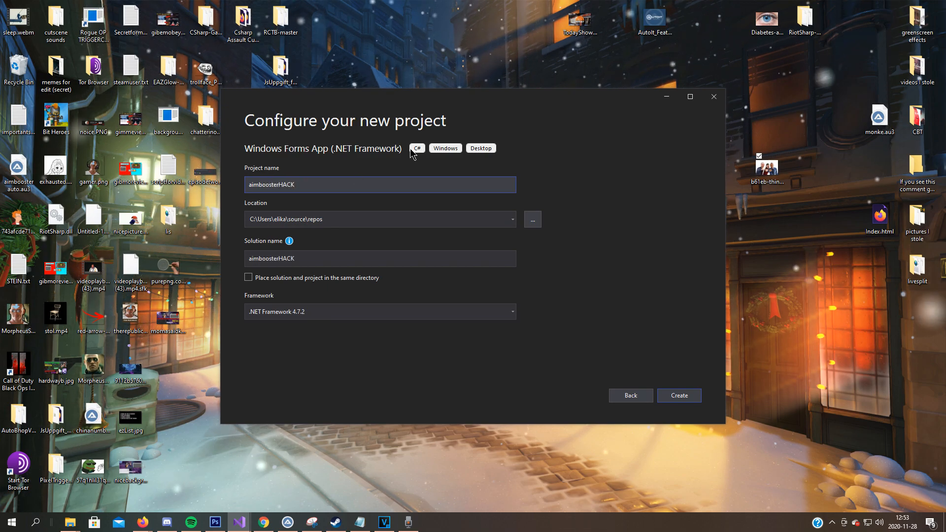
pyautogui.click(678, 395)
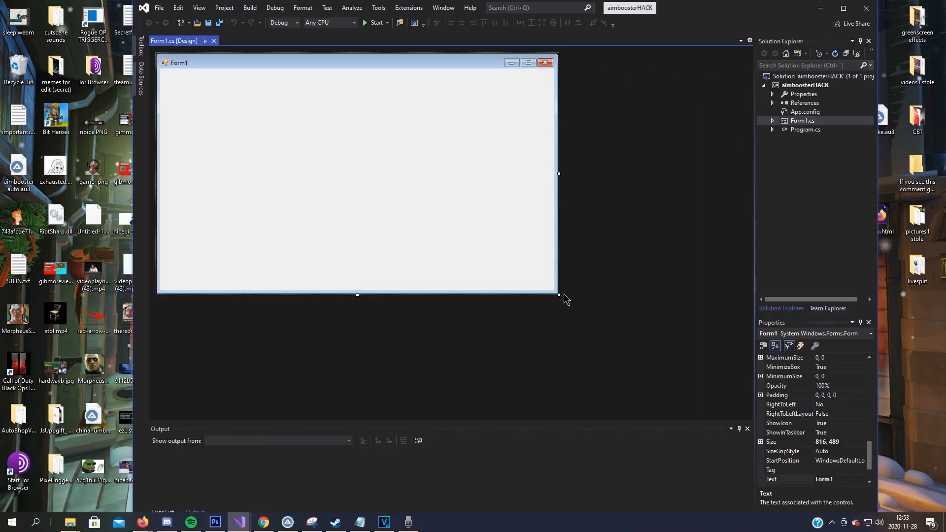
pyautogui.moveTo(557, 295); pyautogui.dragTo(445, 227)
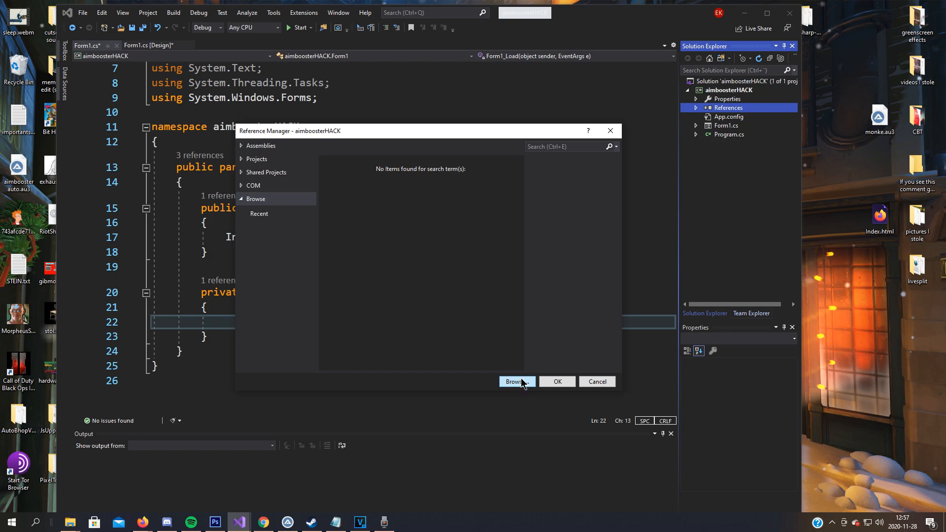
# Browse to AutoItX3.dll and confirm it as a project reference.
pyautogui.click(514, 381)
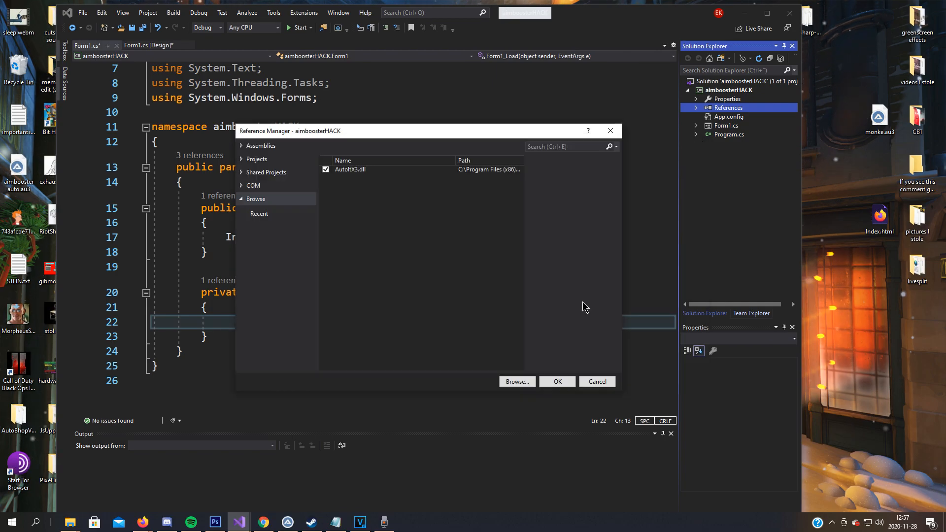
pyautogui.click(555, 381)
pyautogui.write('using AutoItX3Lib;')
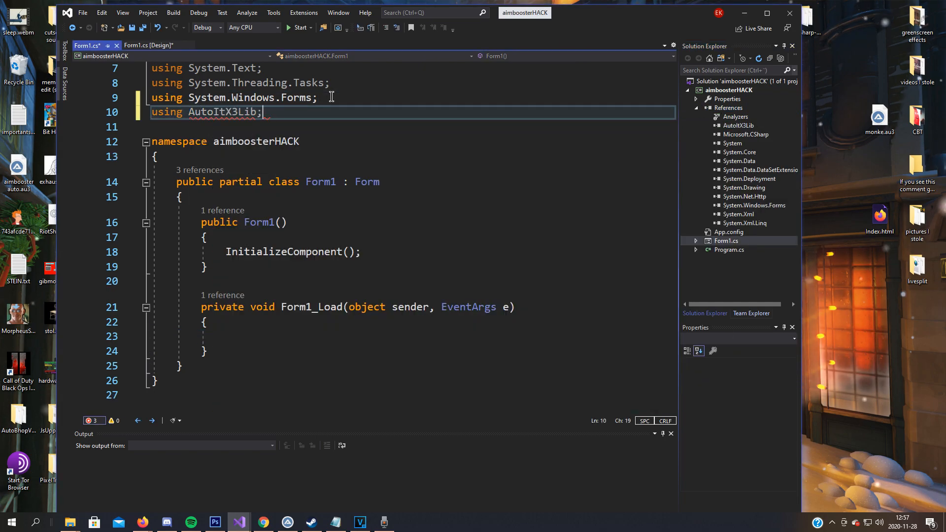
# Import AutoItX3Lib and declare the field AutoItX3 au3 = new AutoItX3();.
pyautogui.write('AU')
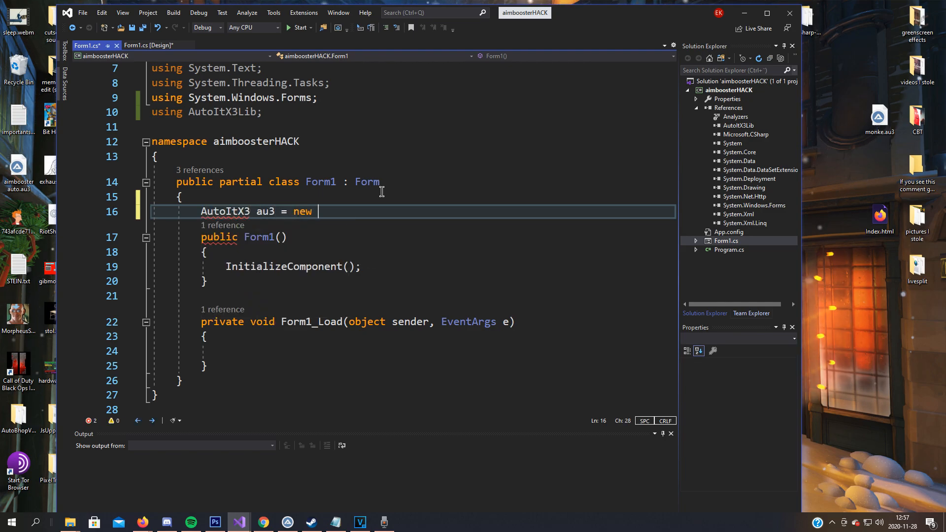
pyautogui.write('AutoItX3();')
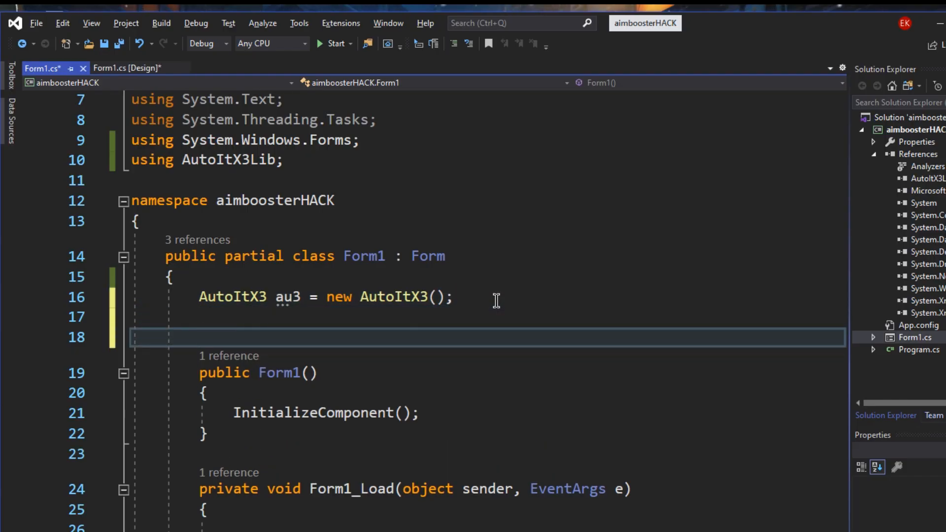
# Declare [DllImport("user32.dll")] static extern short GetAsyncKeyState(Keys vKey);.
pyautogui.write('[DllImport("user")]')
pyautogui.write('static')
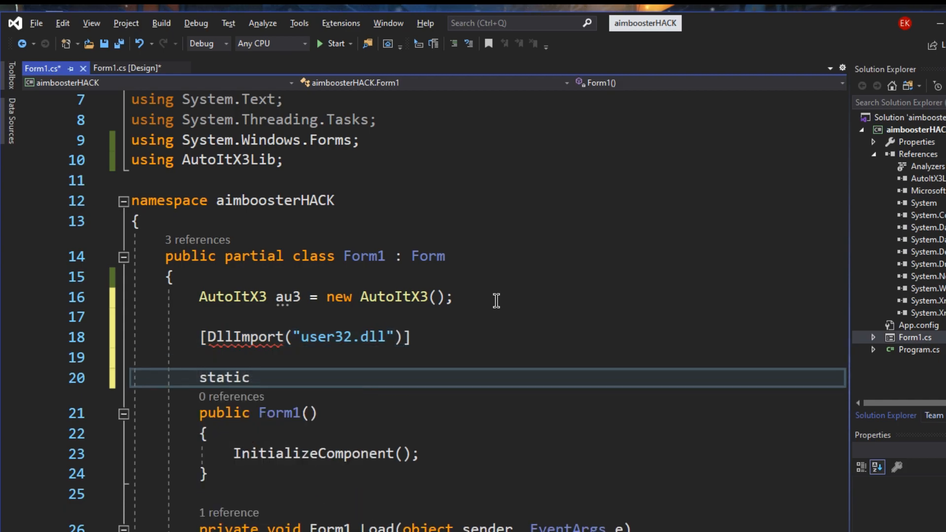
pyautogui.write('extern short GetAsyncKey')
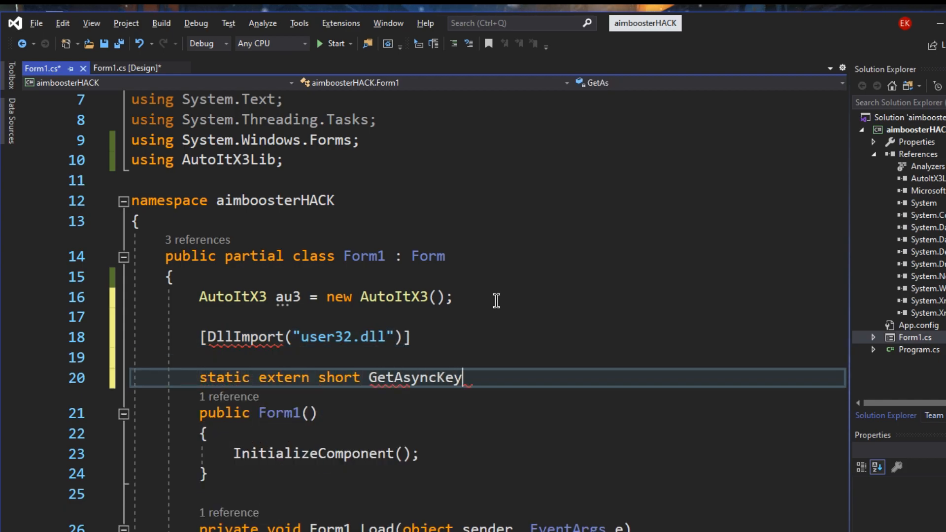
pyautogui.write('State(KeyE')
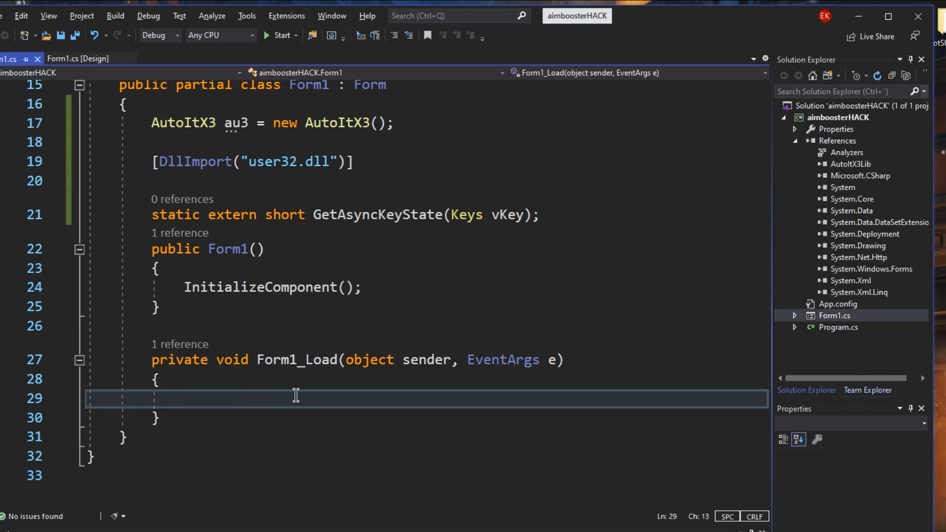
# Add the System.Threading using directive alongside the interop import.
pyautogui.write('Thread')
pyautogui.write('using System')
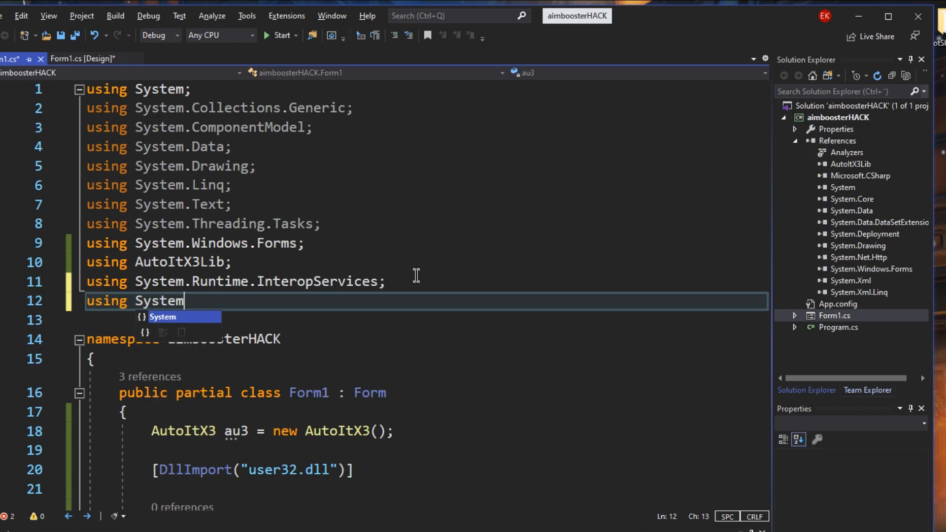
pyautogui.write('.Threading;')
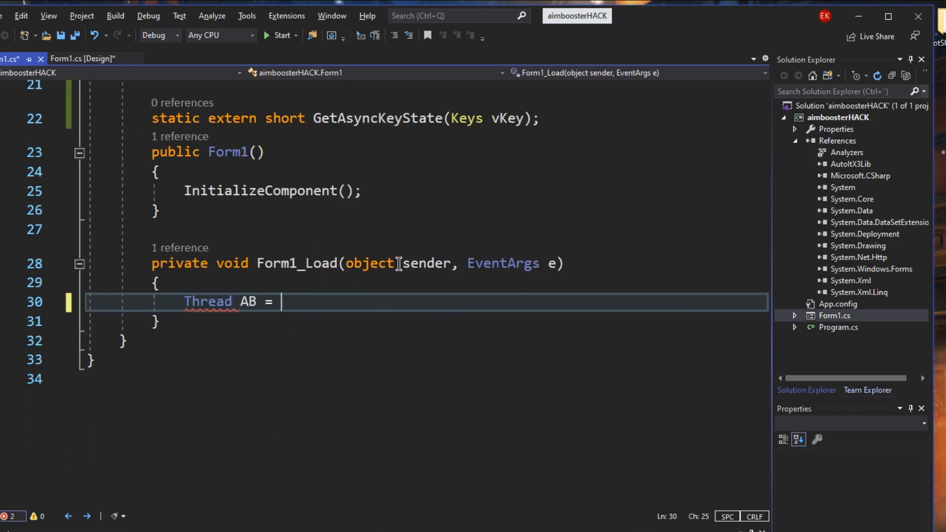
# In Form1_Load create Thread AB = new Thread(AIMBOT) { IsBackground = true } and start it.
pyautogui.write('new Thread(AIMBOT')
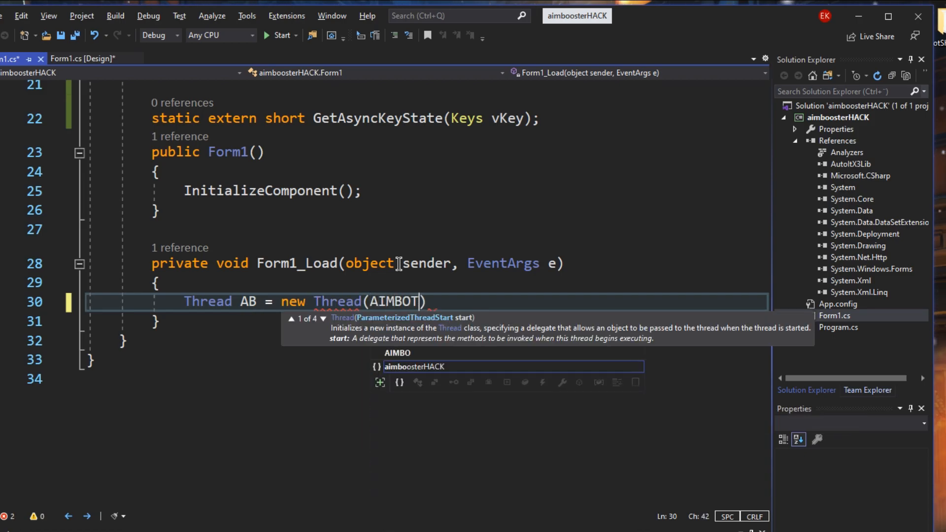
pyautogui.write('{ is')
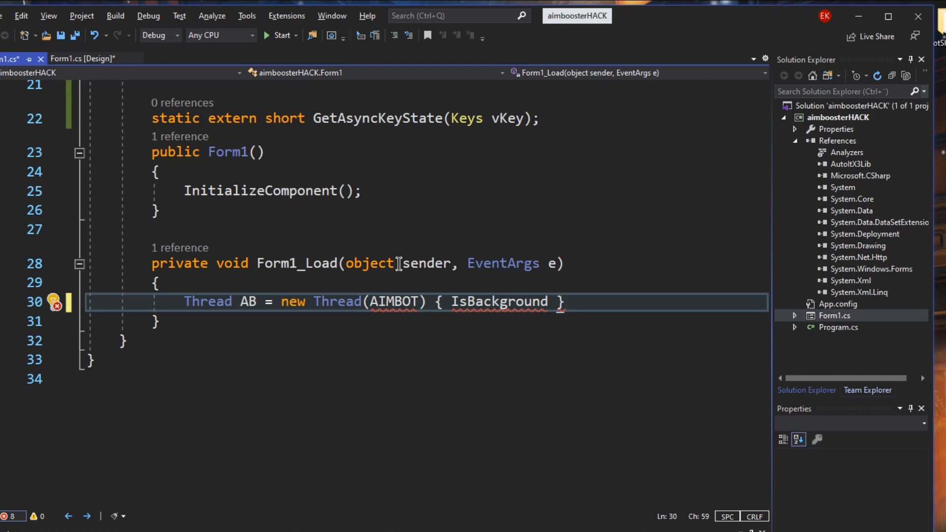
pyautogui.write('= true };')
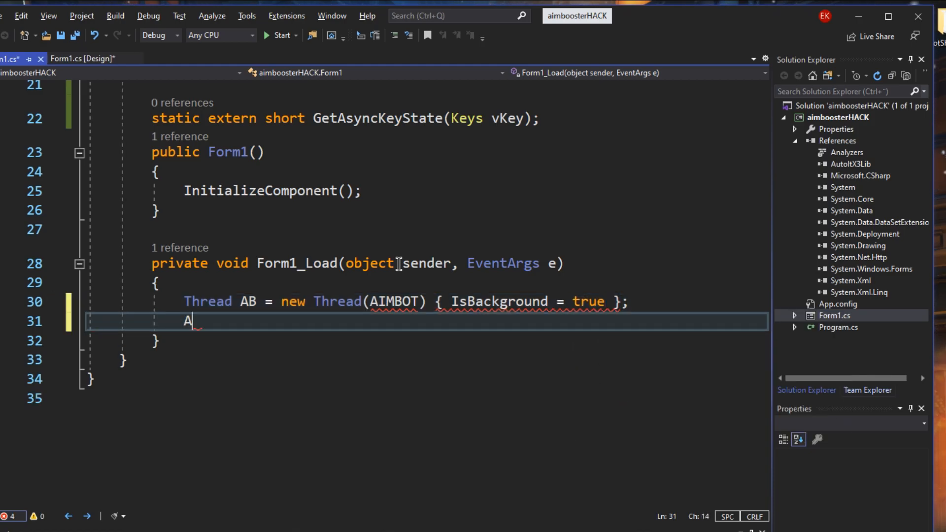
pyautogui.write('B.Start();')
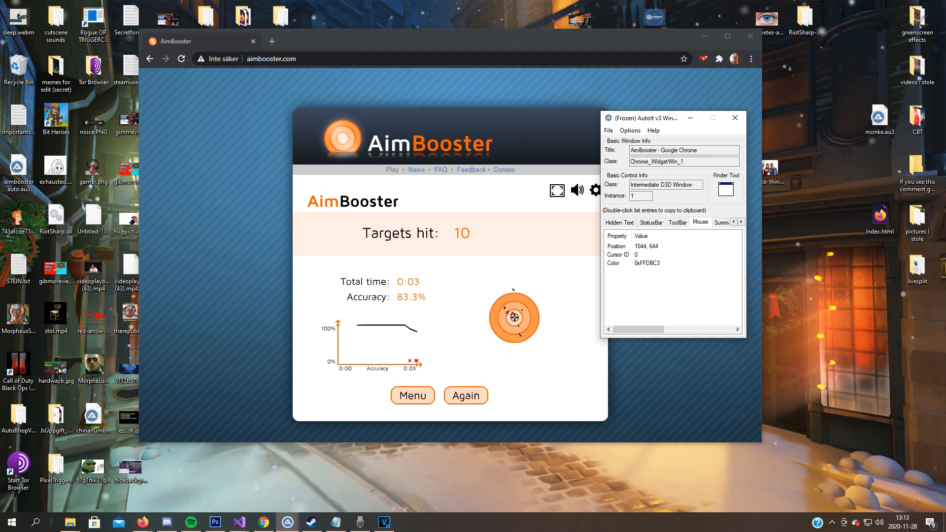
# Read the target colour on the Mouse readings and note 0xFFDBC3 in a new Notepad file.
pyautogui.click(614, 222)
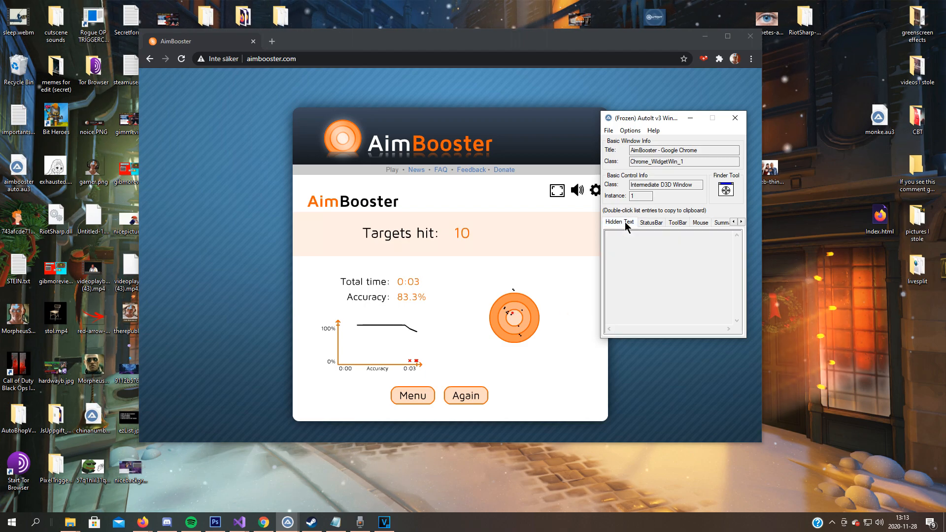
pyautogui.click(700, 222)
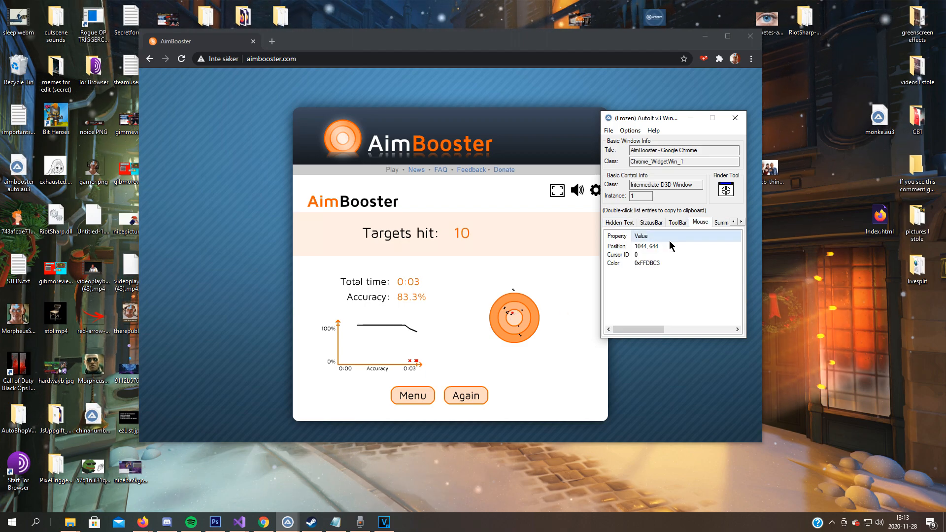
pyautogui.click(645, 263)
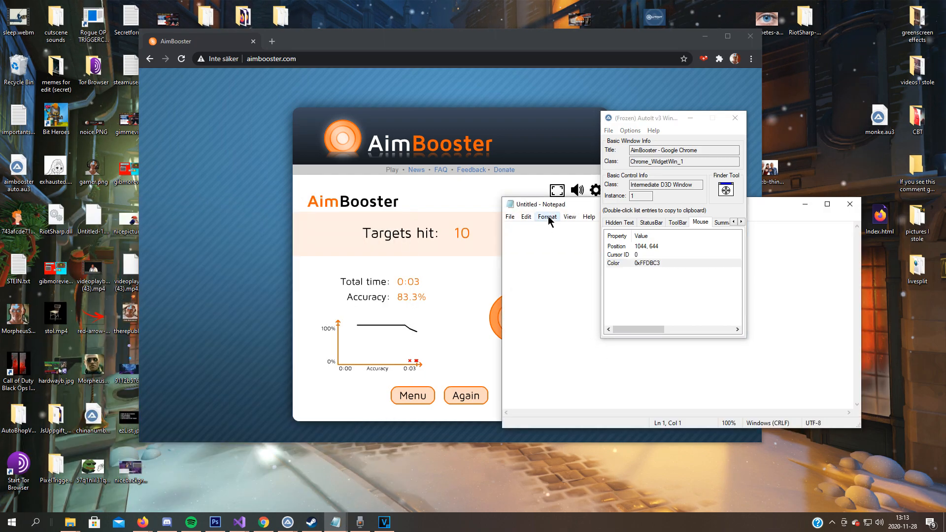
pyautogui.write('0xFFDBC3 // colour')
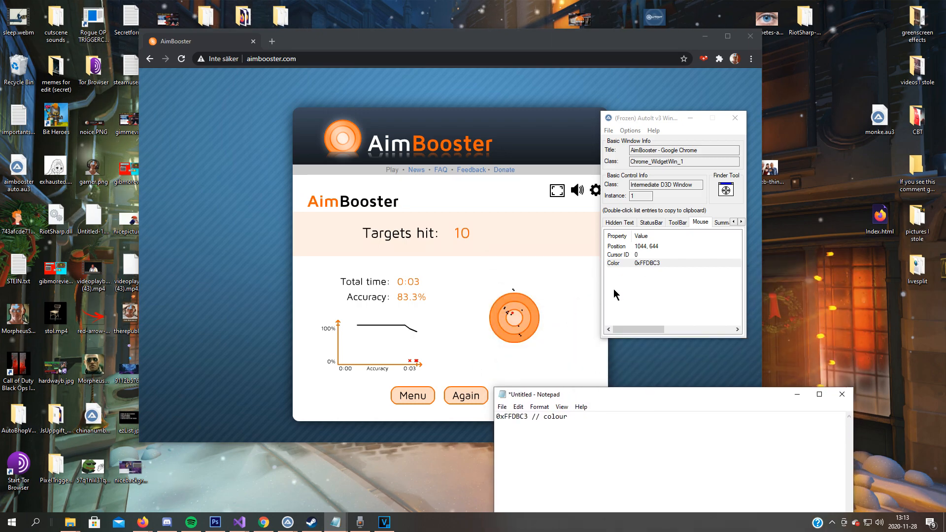
# Start a round and note the play-area corners as top left = 614, 406 and bottom right = 1214, 824.
pyautogui.click(464, 396)
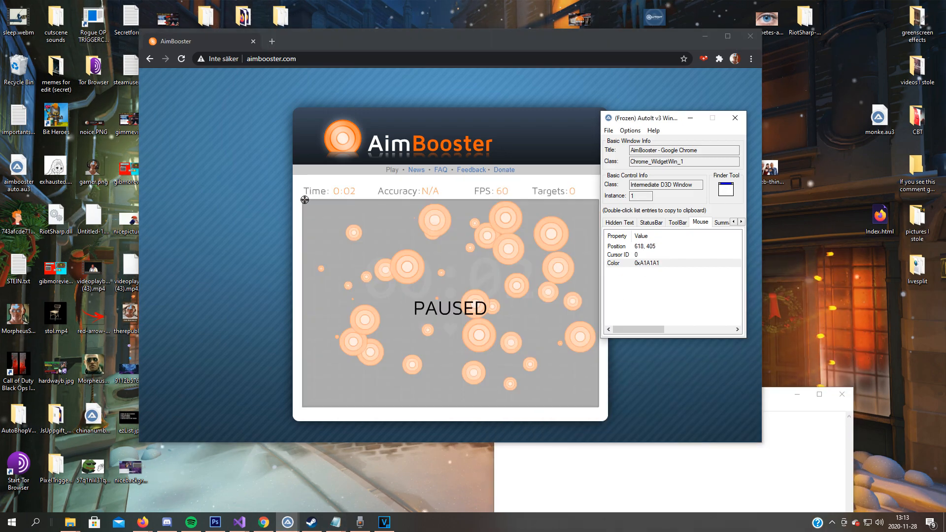
pyautogui.write('t')
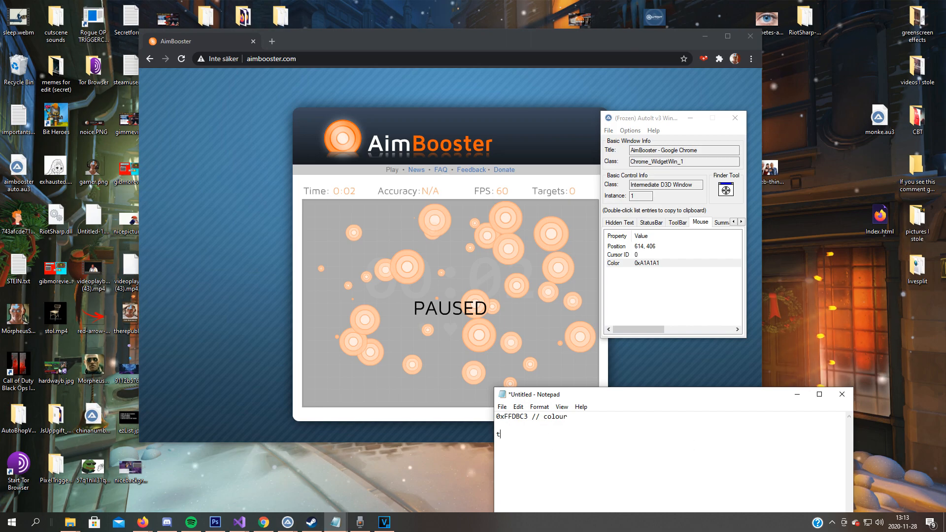
pyautogui.write('op left =')
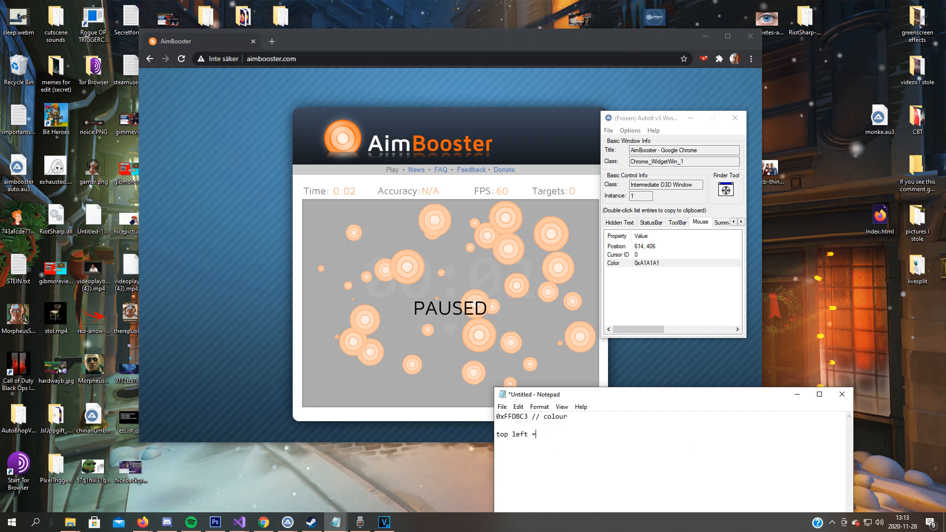
pyautogui.write('0xFFDBC3')
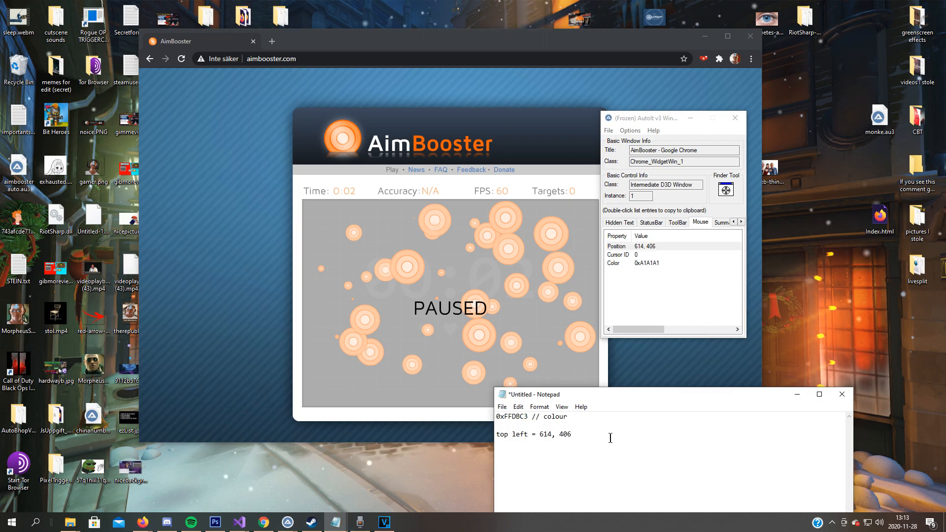
pyautogui.write('bottom right =')
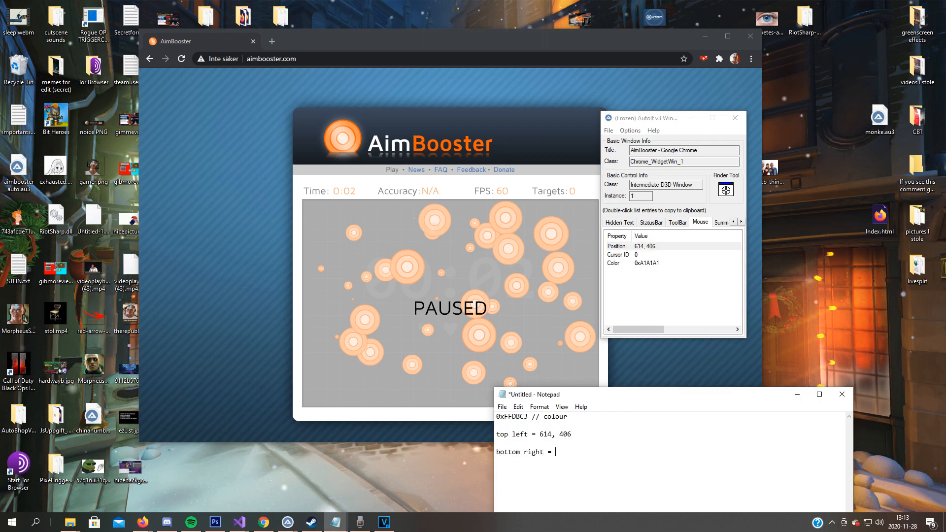
pyautogui.moveTo(766, 426)
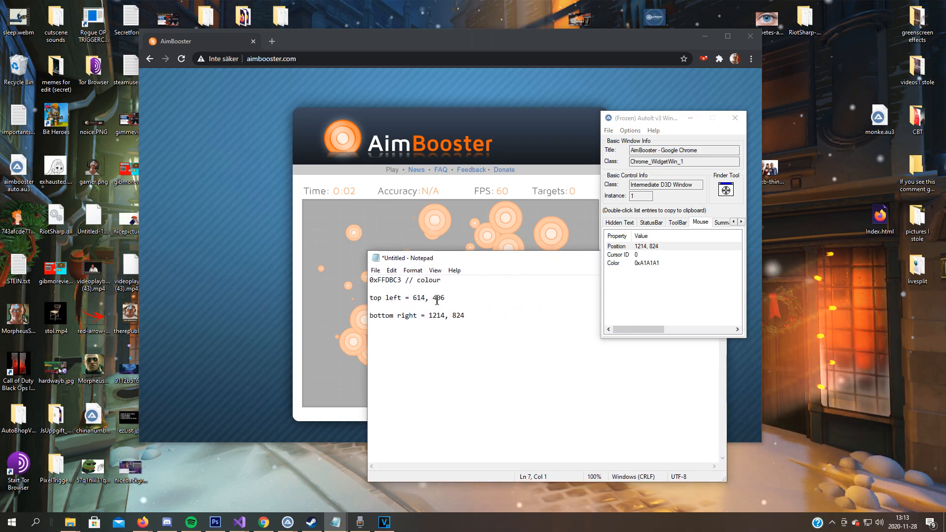
pyautogui.click(239, 523)
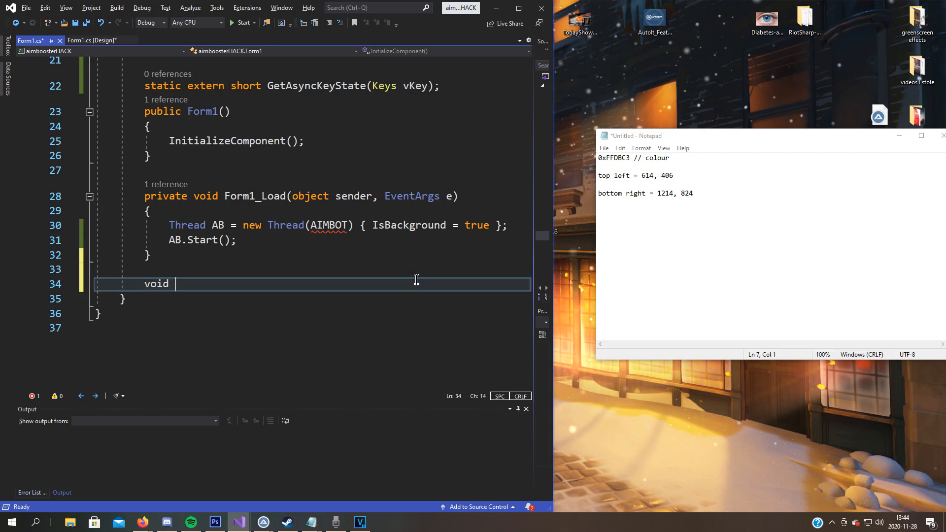
# Write void AIMBOT() containing an endless while (true) loop body.
pyautogui.write('AIUMB')
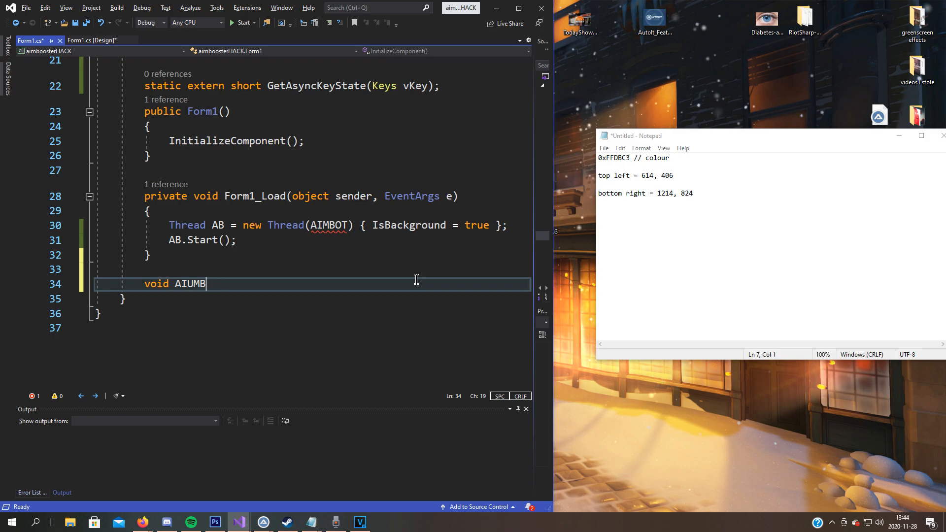
pyautogui.write('OT()')
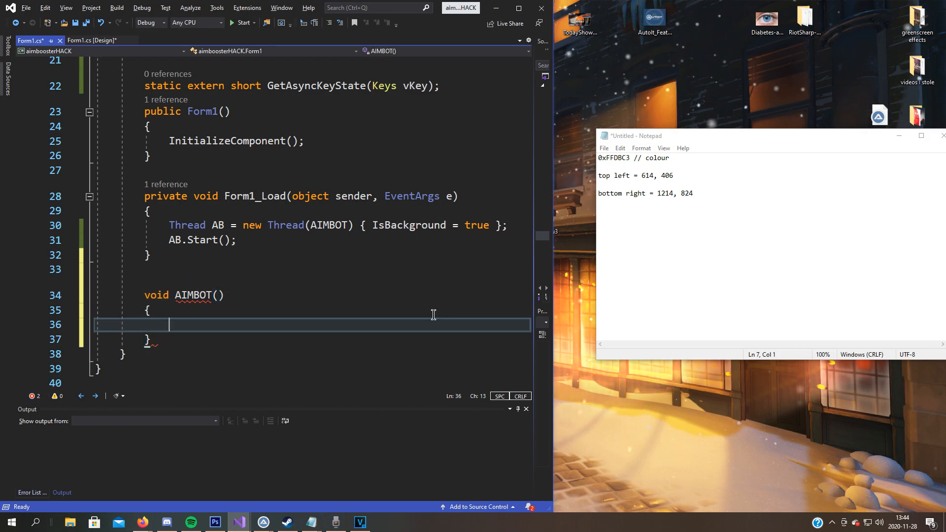
pyautogui.write('while ()')
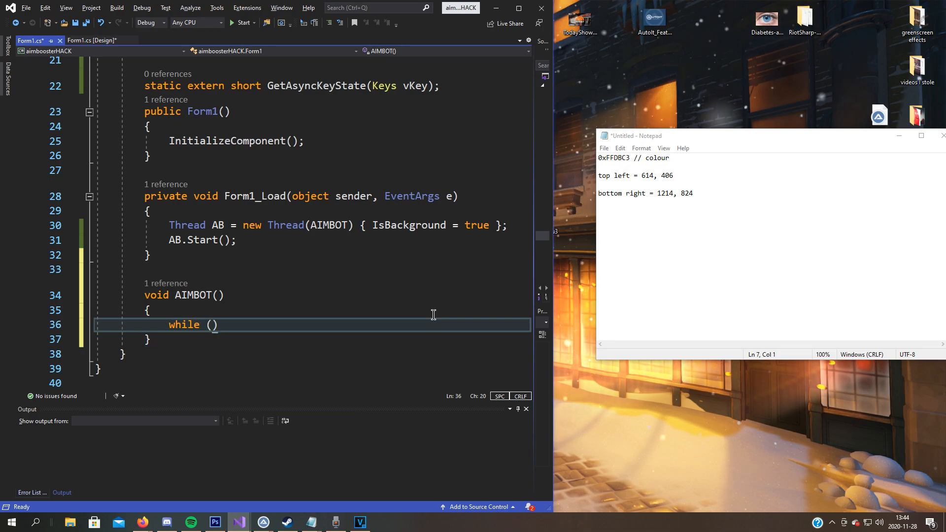
pyautogui.write('(')
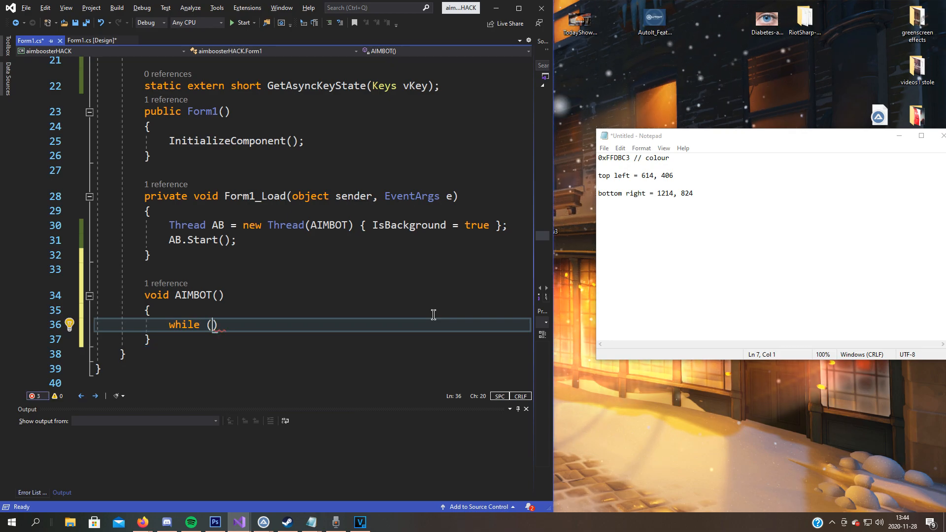
pyautogui.write('true')
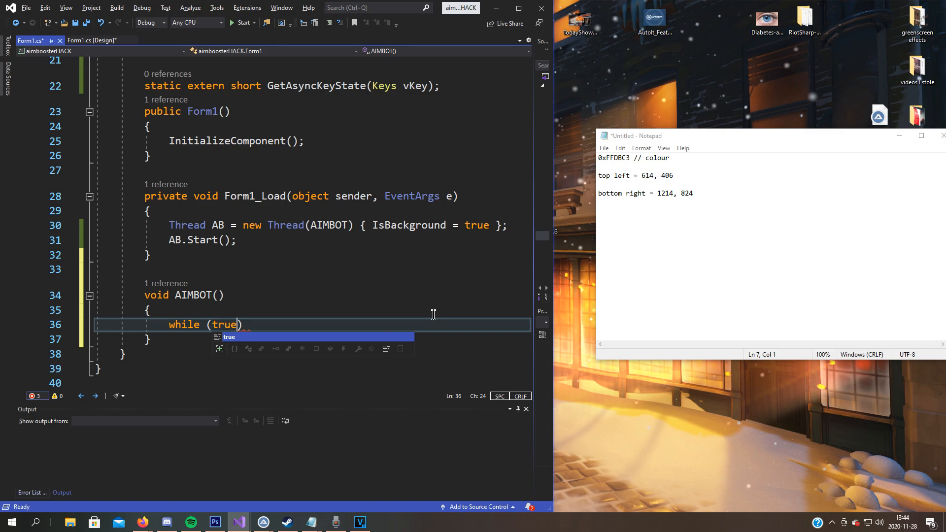
pyautogui.press('enter')
pyautogui.write('{')
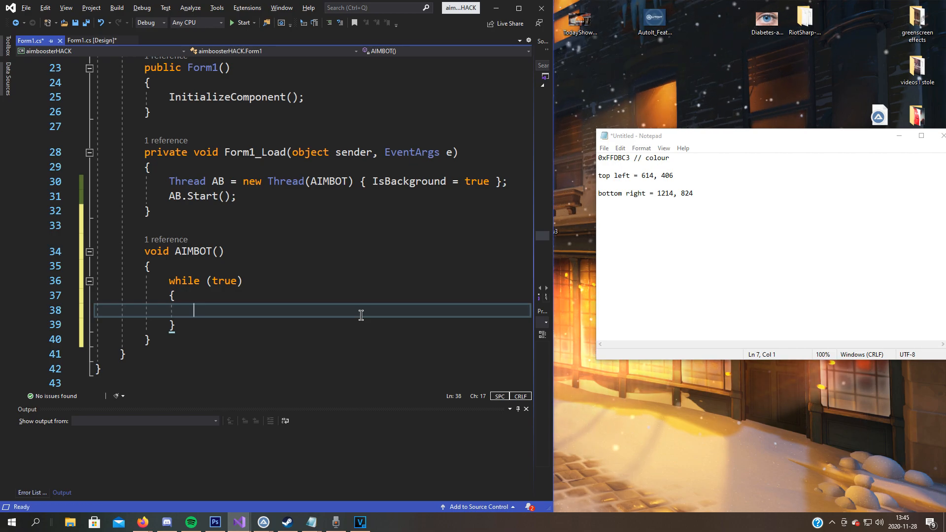
# Begin an if condition calling GetAsyncKeyState inside the loop.
pyautogui.write('if ()')
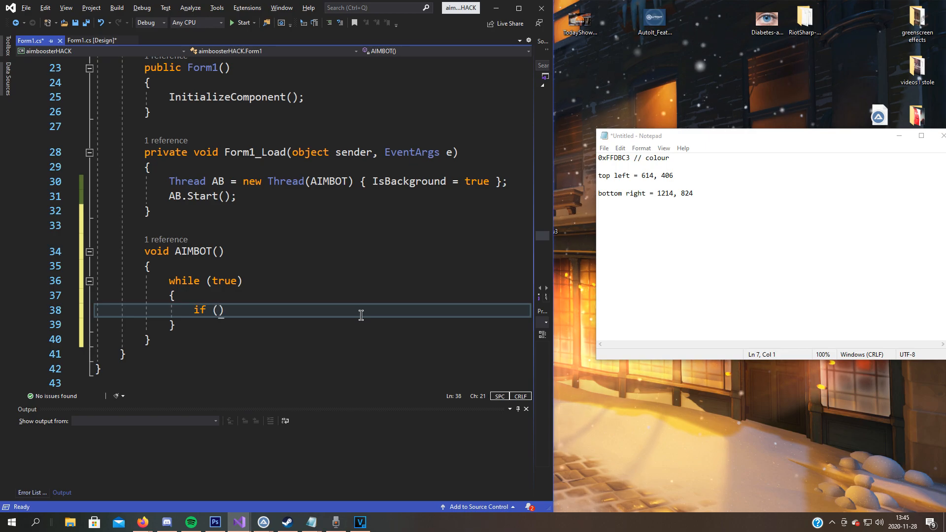
pyautogui.write('Get')
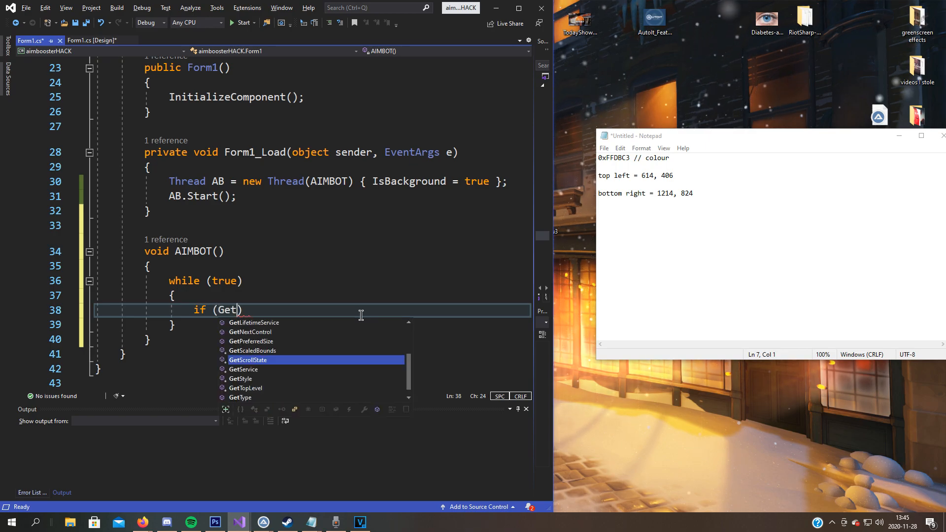
pyautogui.write('AsyncKeyState(Keys.')
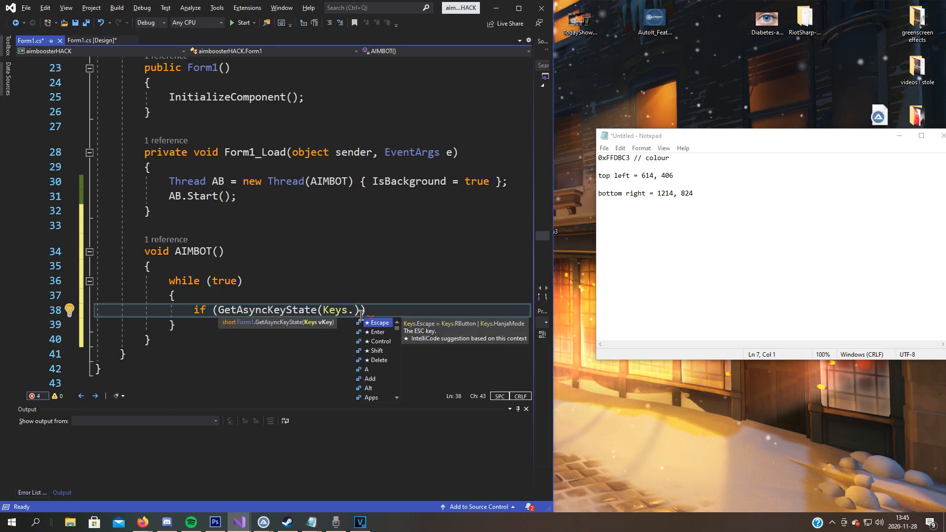
# Complete the condition as if (GetAsyncKeyState(Keys.XButton2) < 0) with an empty body.
pyautogui.write('XButton2')
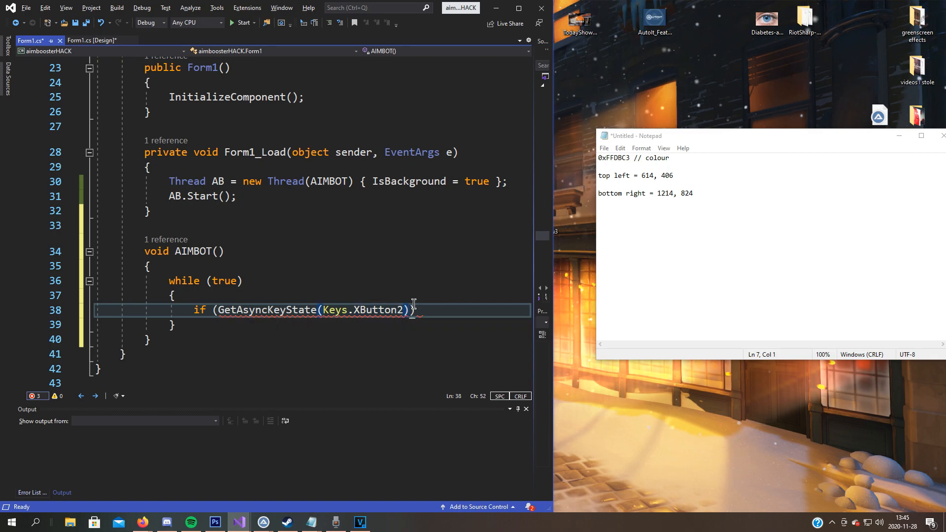
pyautogui.write(')')
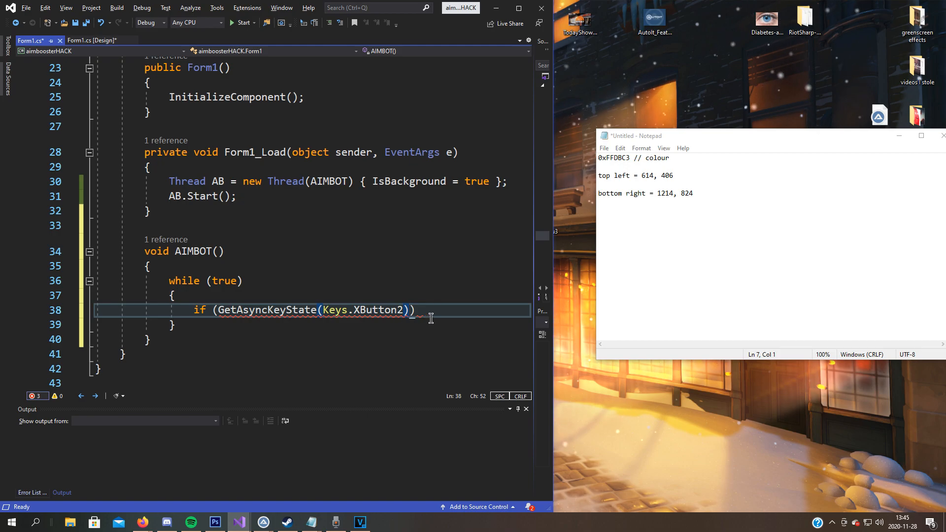
pyautogui.write('<0')
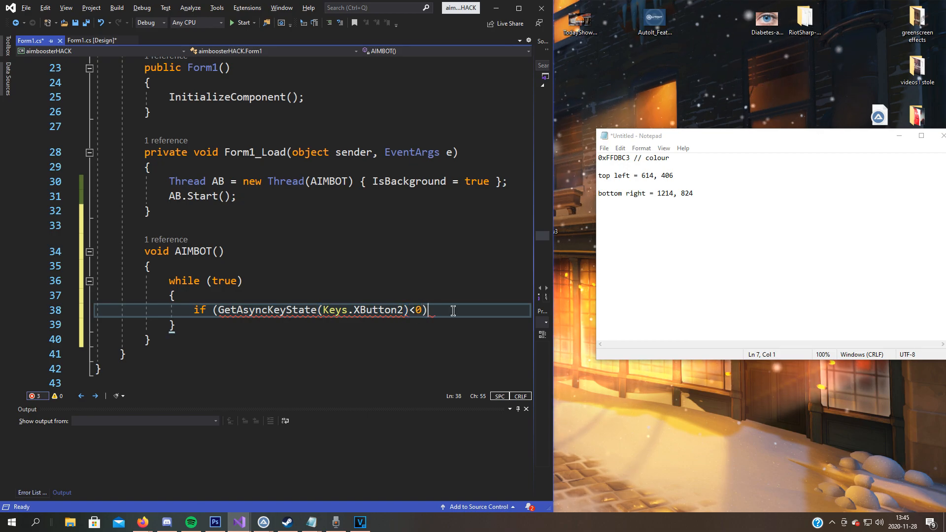
pyautogui.press('enter')
pyautogui.write('{')
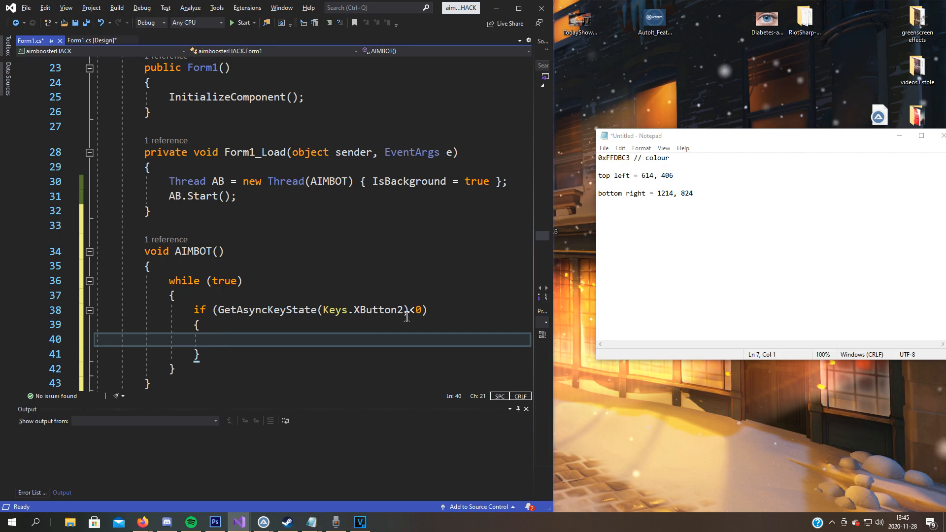
pyautogui.moveTo(304, 346)
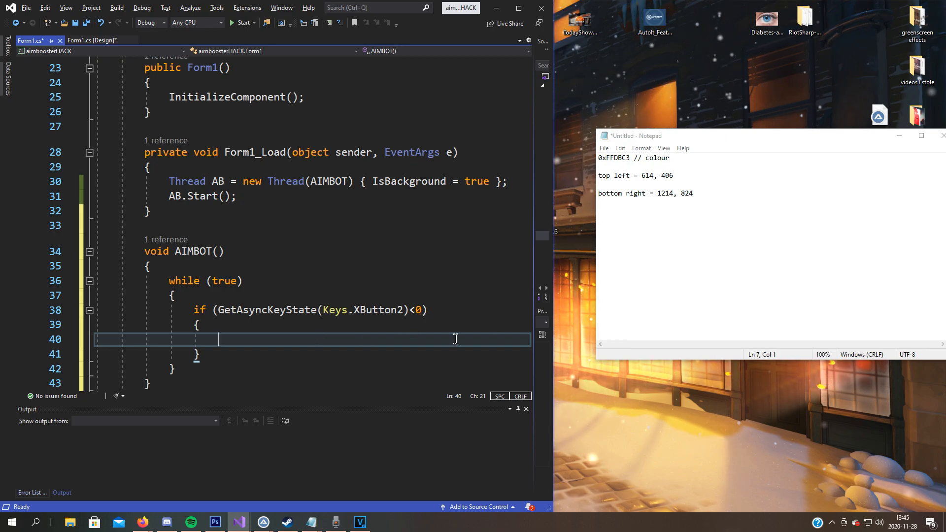
# Write object pix = au3.PixelSearch( starting from the top-left corner 614, 406.
pyautogui.write('o')
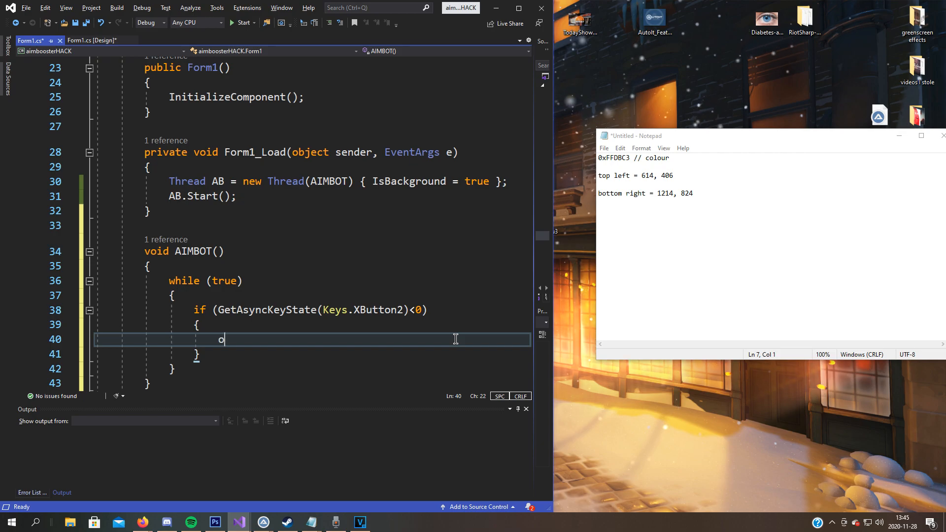
pyautogui.write('bject')
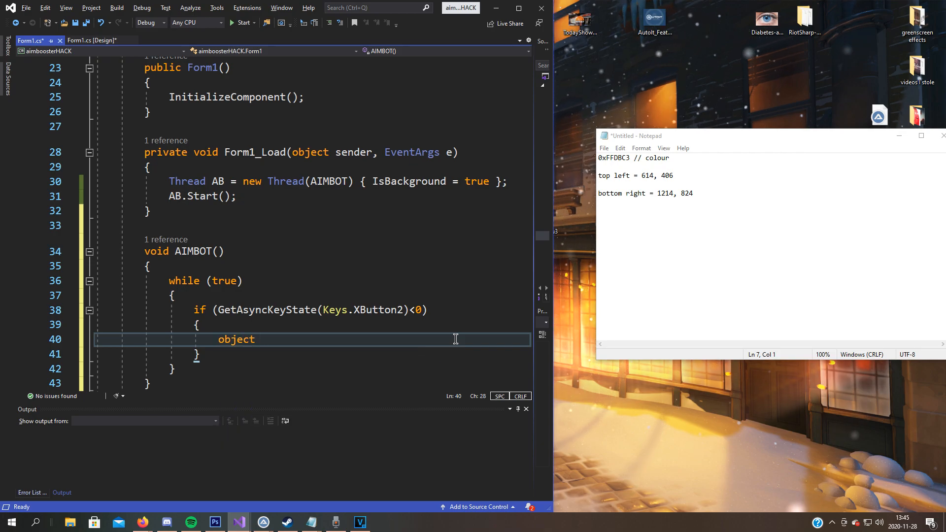
pyautogui.write('pix')
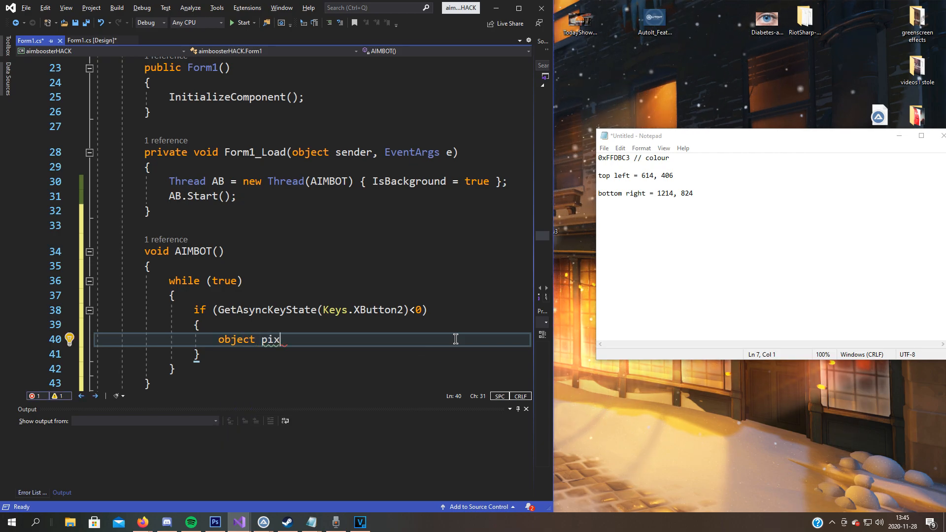
pyautogui.write('=')
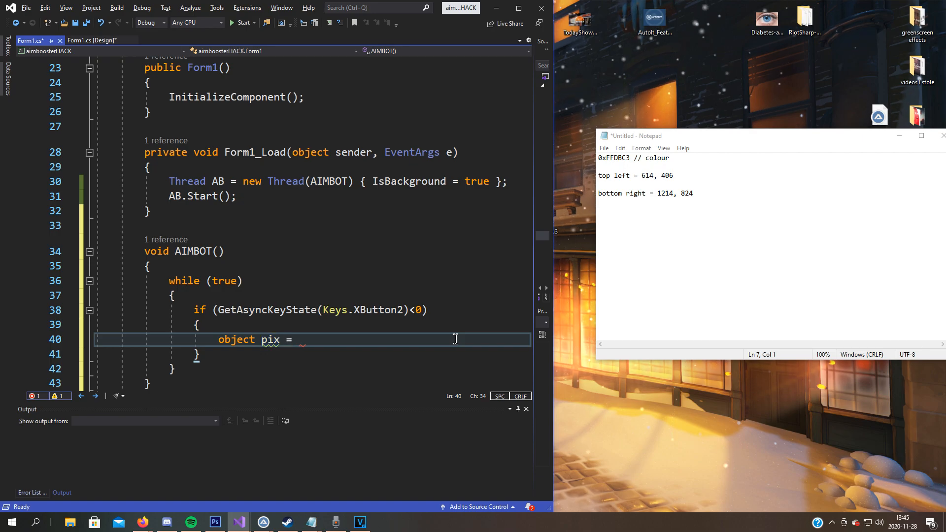
pyautogui.write('au3.')
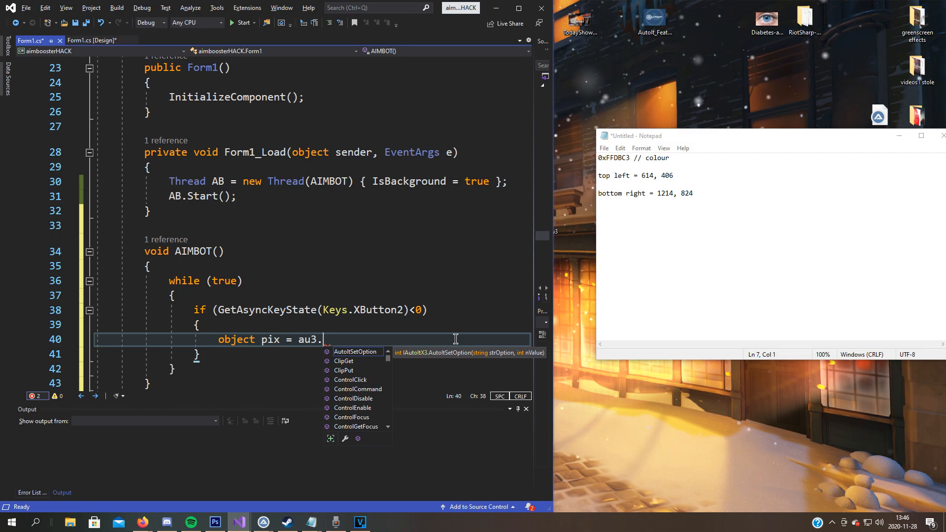
pyautogui.write('au')
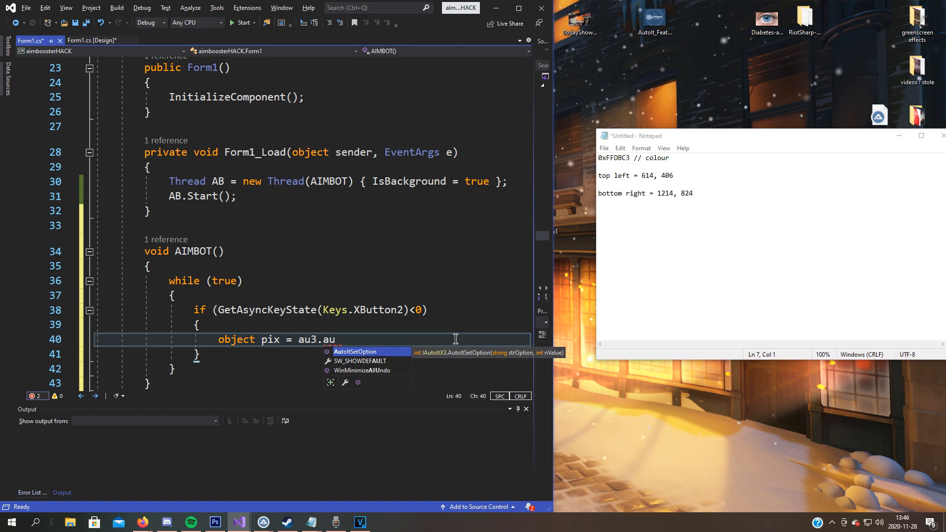
pyautogui.write('PixelSearc')
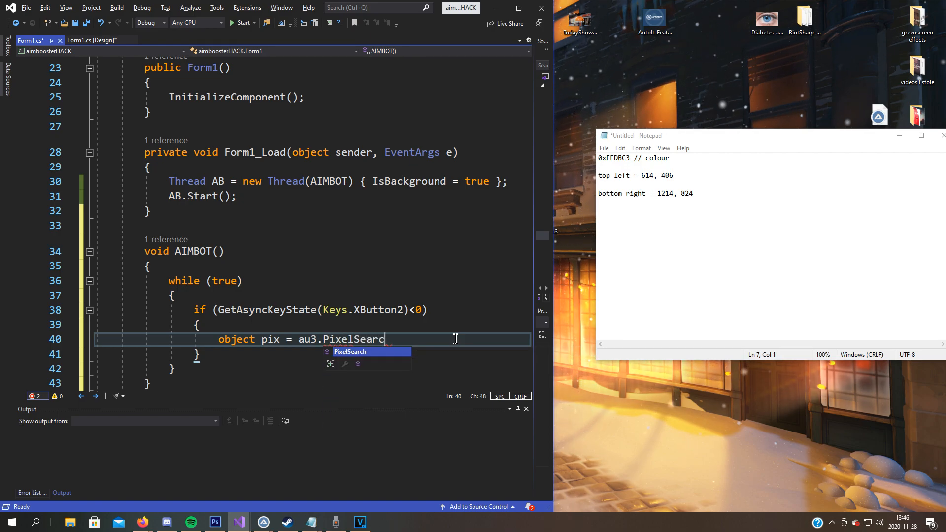
pyautogui.write('(')
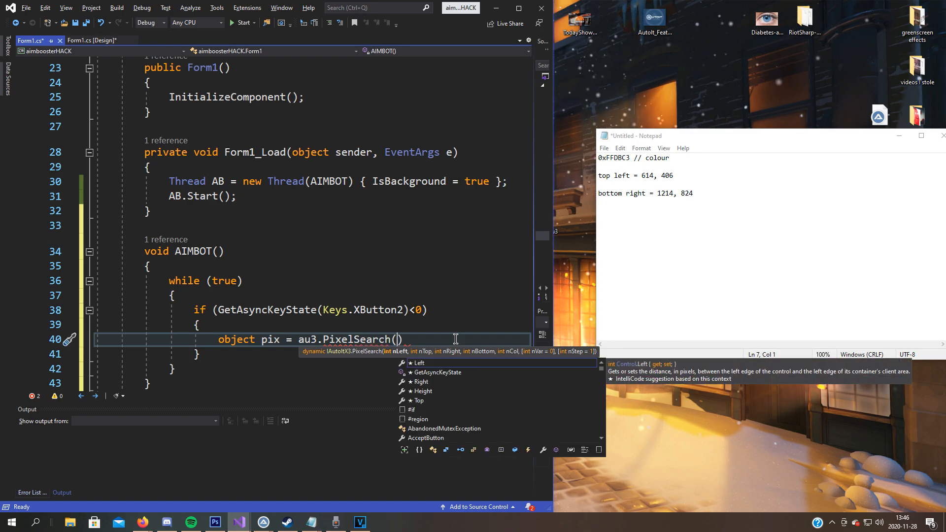
pyautogui.moveTo(401, 358)
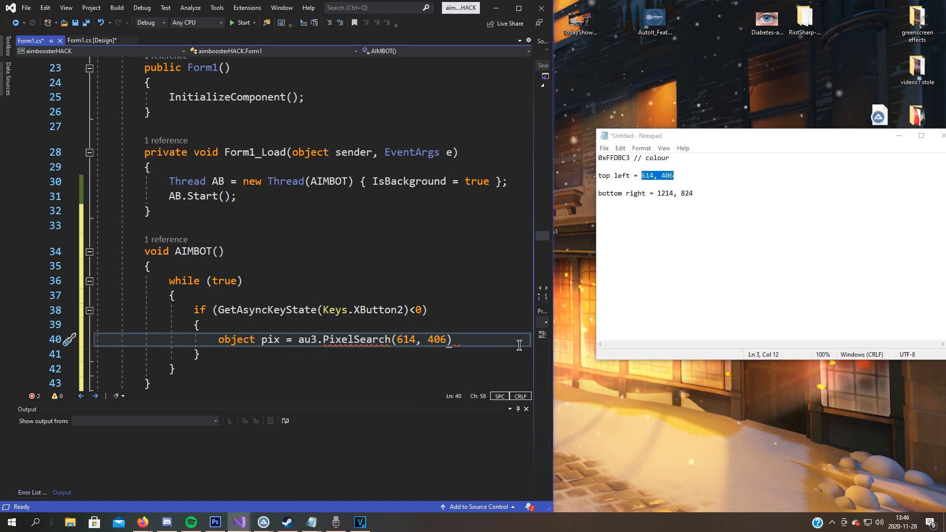
# Add 1214, 824 and the colour 0xFFDBC3 from Notepad to the PixelSearch arguments.
pyautogui.write(', 1214, 824,')
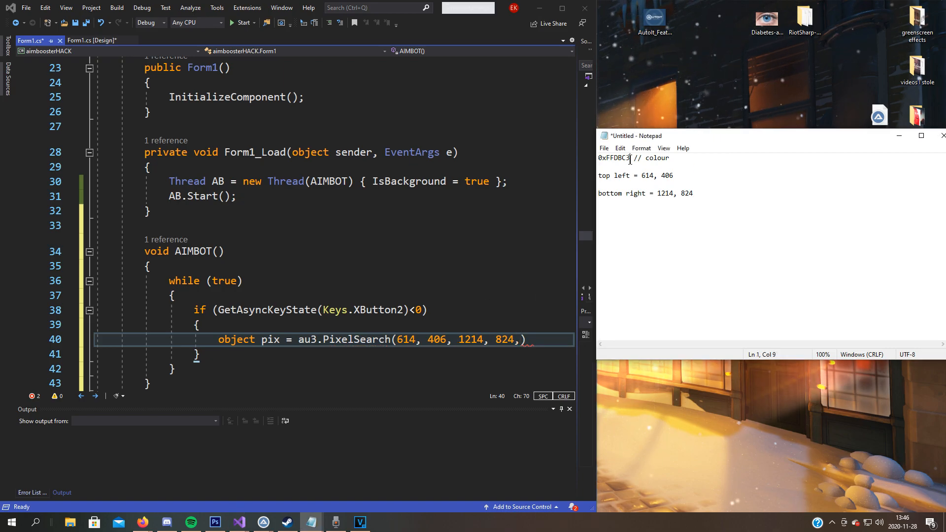
pyautogui.doubleClick(614, 157)
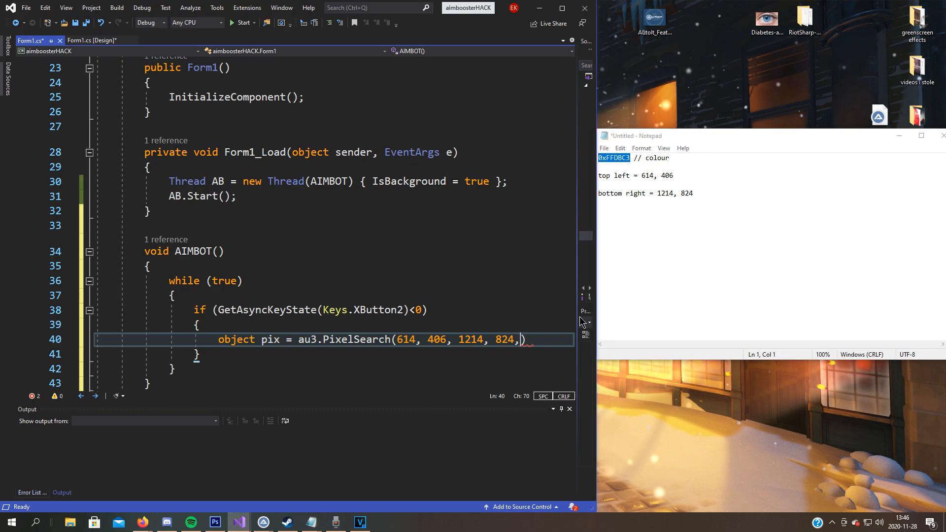
pyautogui.write('0xFFDBC3')
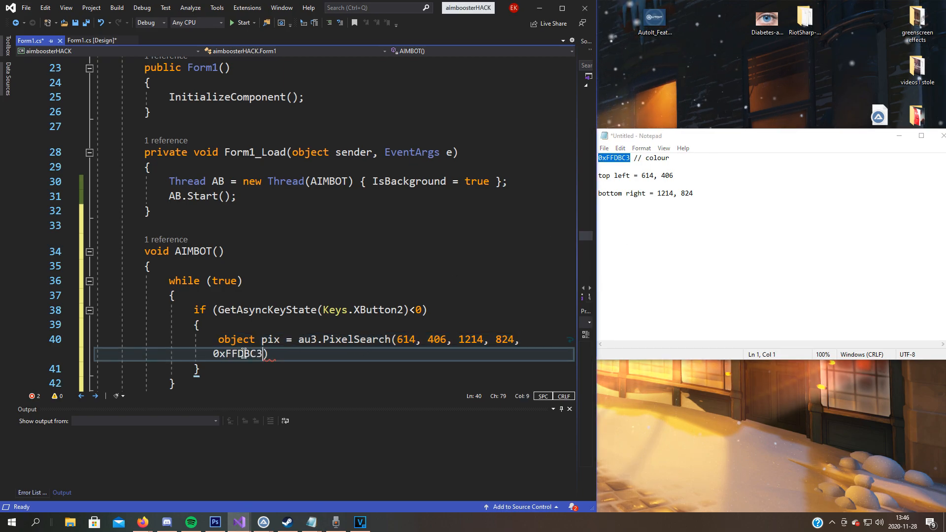
pyautogui.write(',')
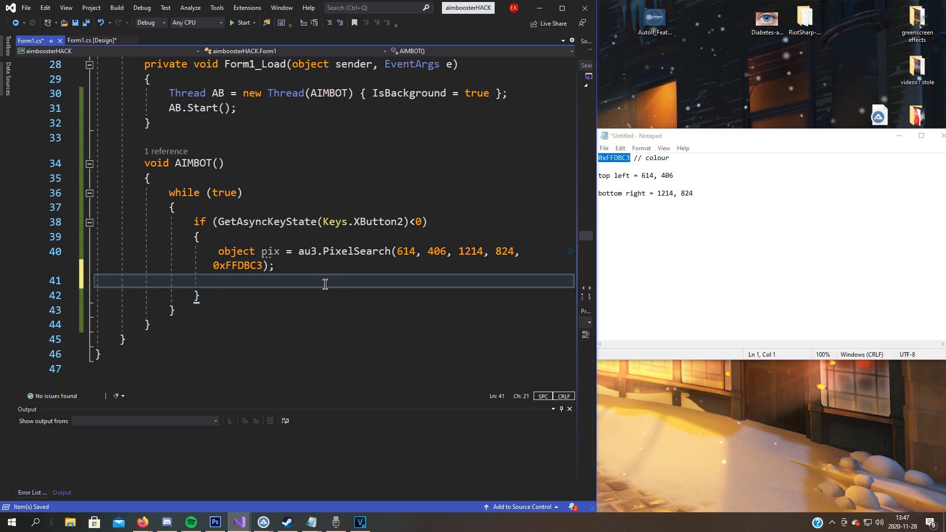
# Begin an empty "if ()" condition on the line after the au3.PixelSearch call.
pyautogui.write('if (')
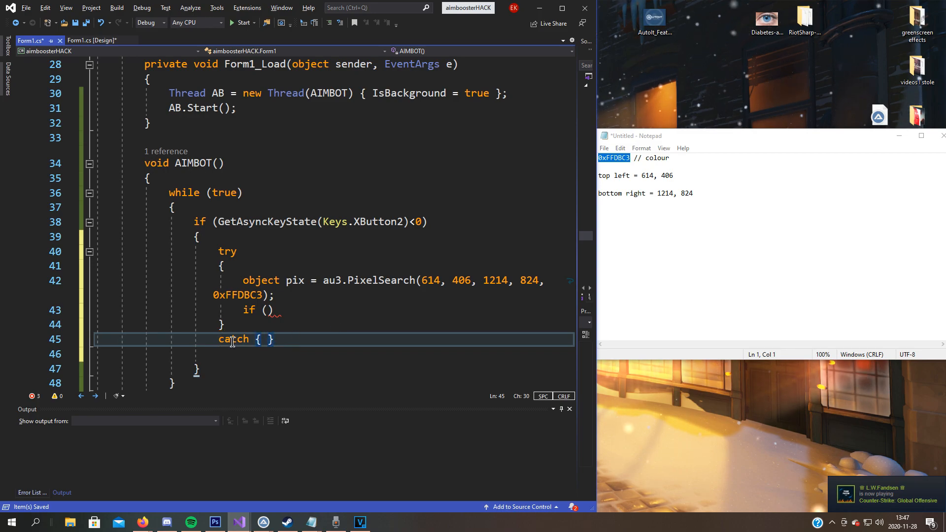
pyautogui.click(301, 324)
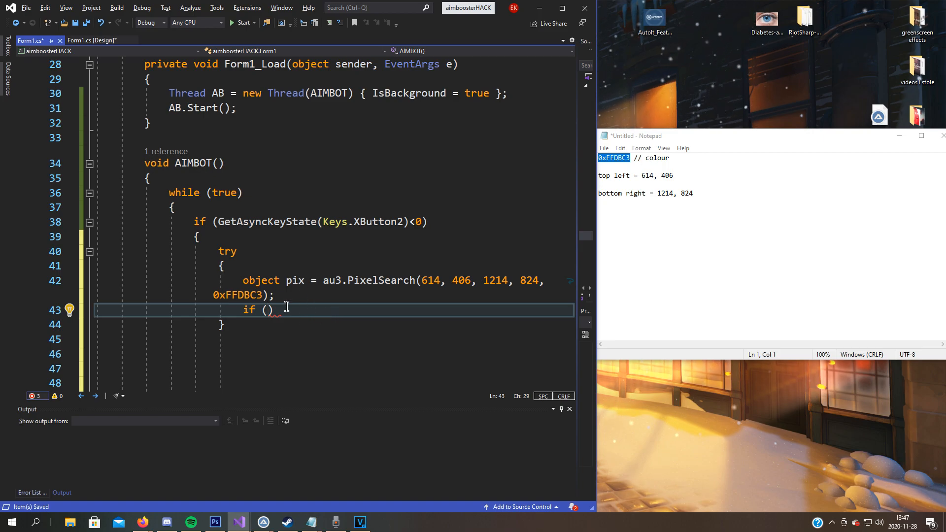
pyautogui.moveTo(324, 327)
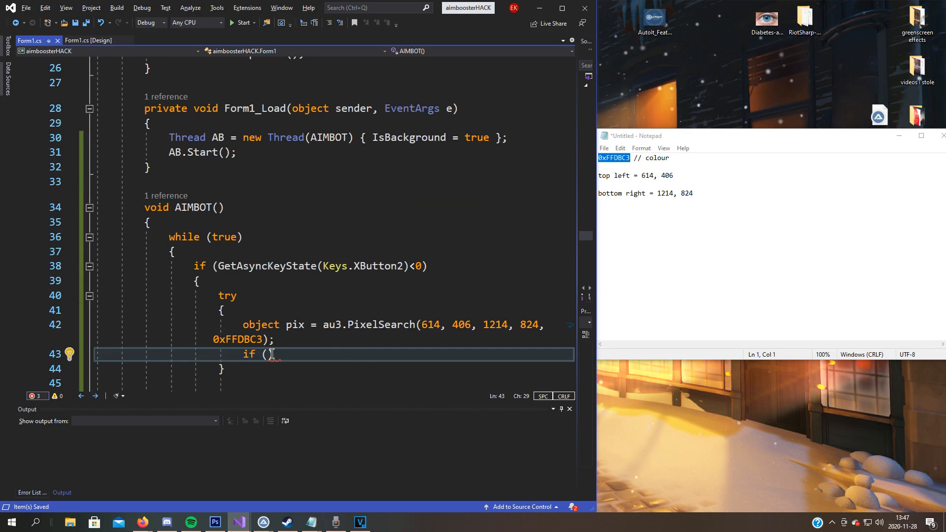
# Complete the condition as if (pix.ToString() != "1") with an empty brace body.
pyautogui.write('pix !=')
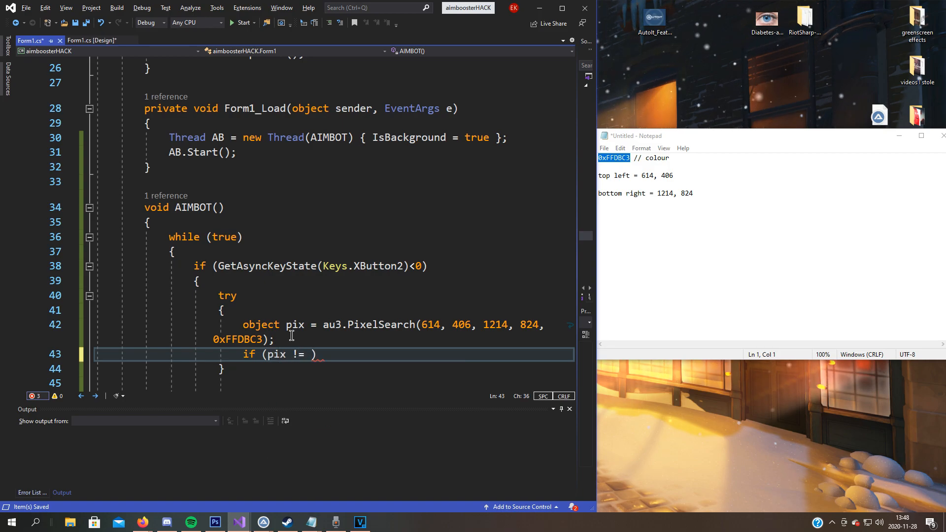
pyautogui.write('""')
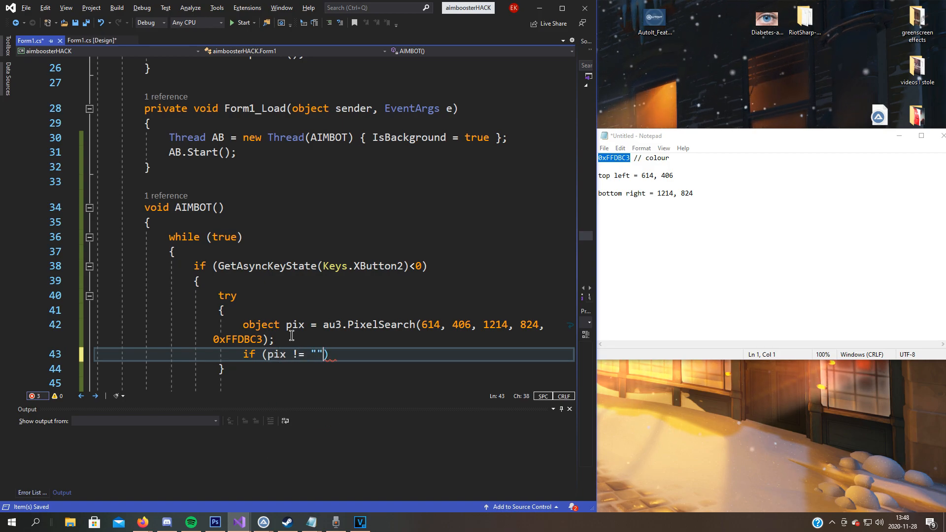
pyautogui.write('1')
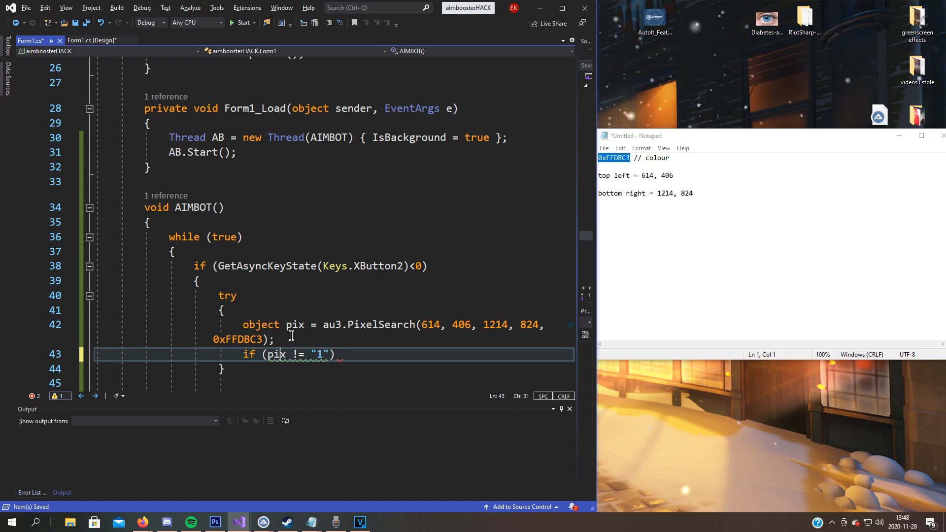
pyautogui.write('.ToString')
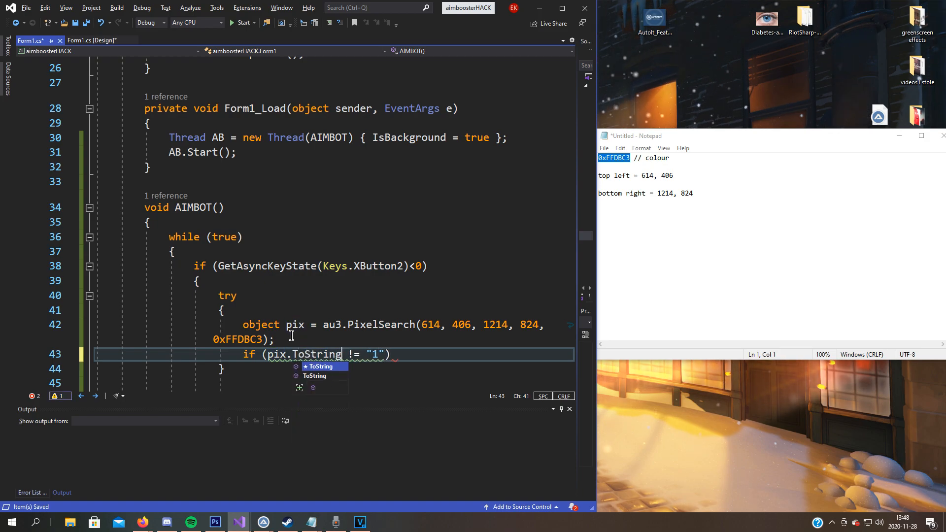
pyautogui.write('()')
pyautogui.write('{')
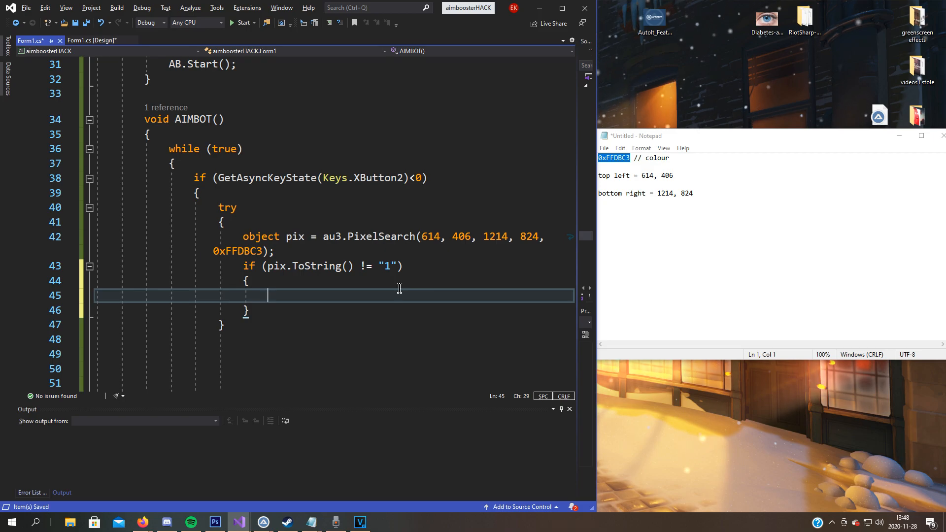
# Write object[] pixCoord = (object[])pix; inside the if block and start a new line.
pyautogui.write('object p')
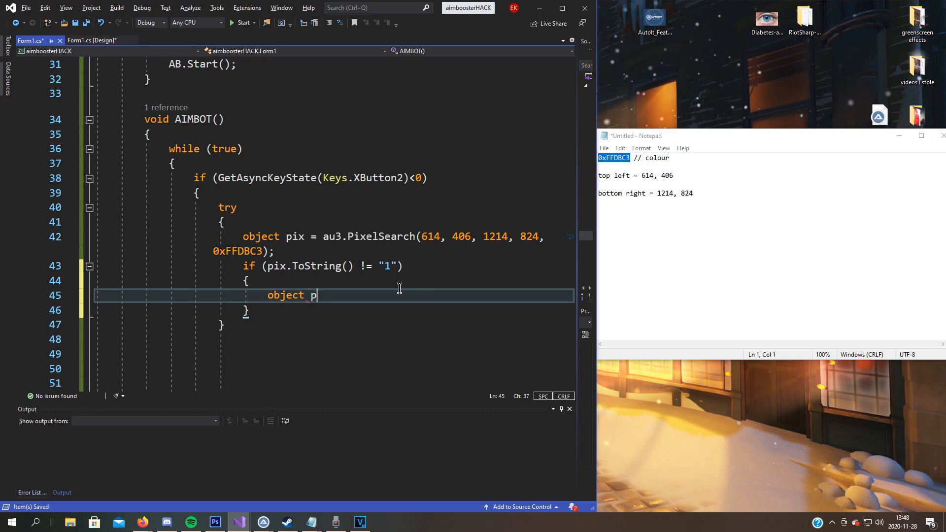
pyautogui.write('ixCoord')
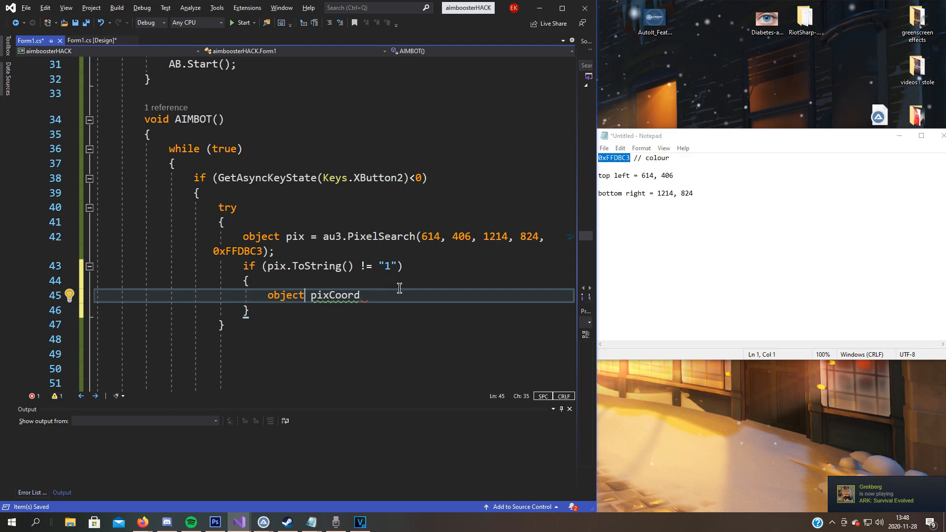
pyautogui.write('[]')
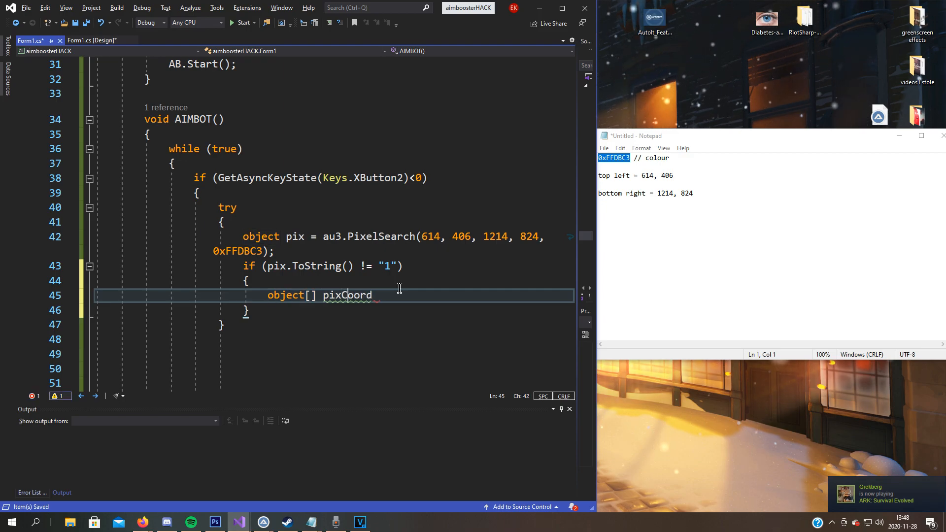
pyautogui.doubleClick(346, 295)
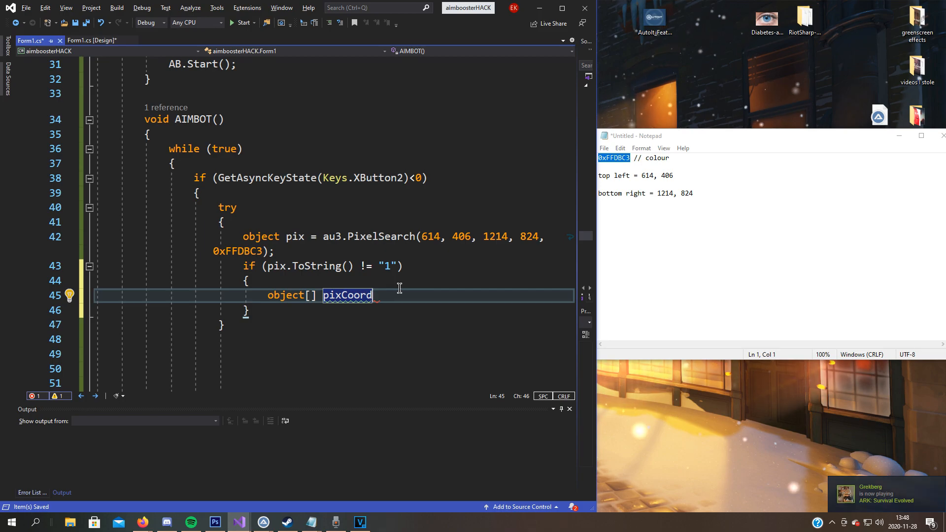
pyautogui.write('=')
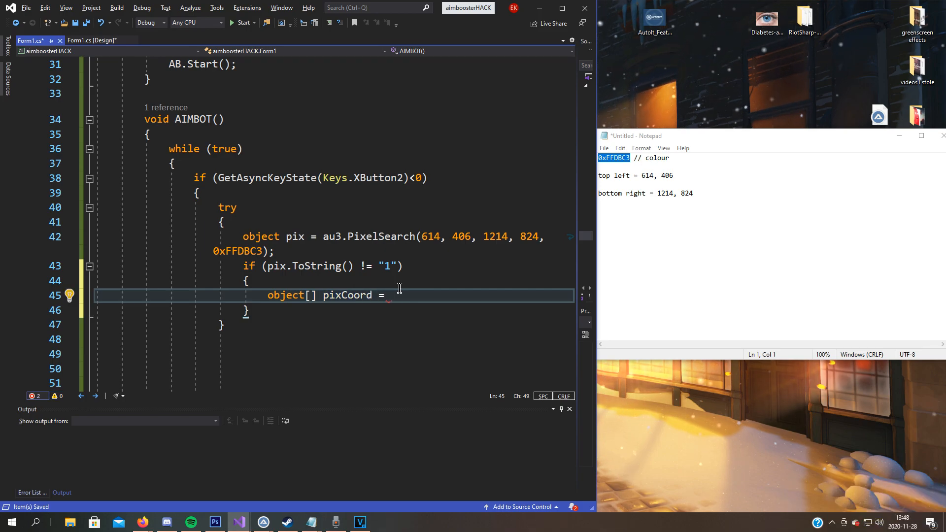
pyautogui.write('o')
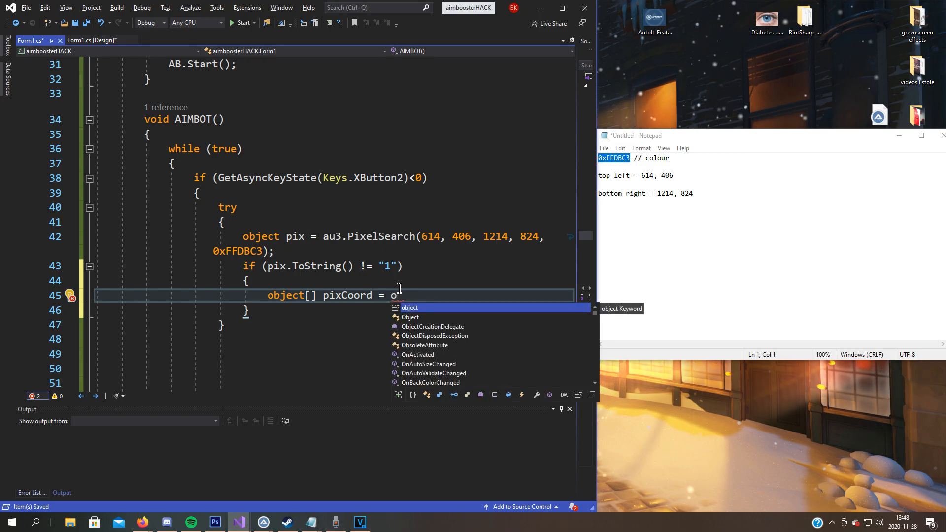
pyautogui.write('bject')
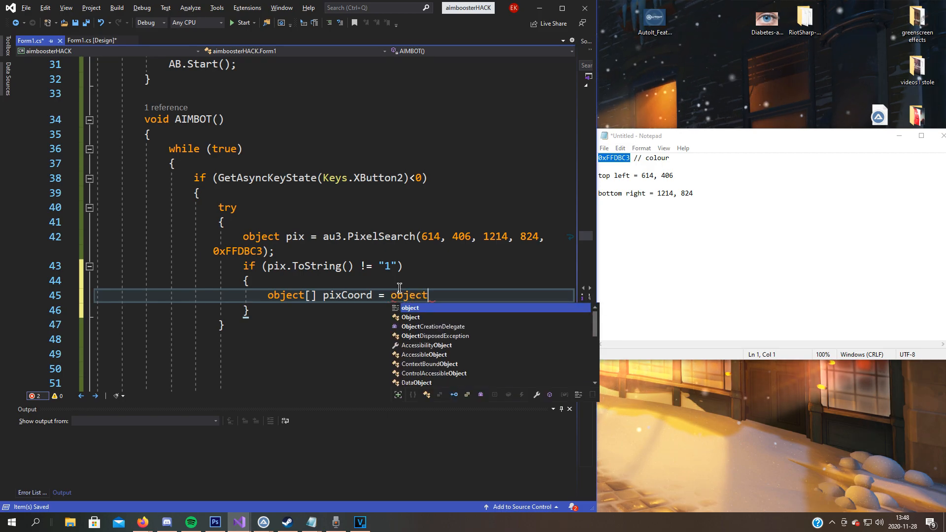
pyautogui.write('[]')
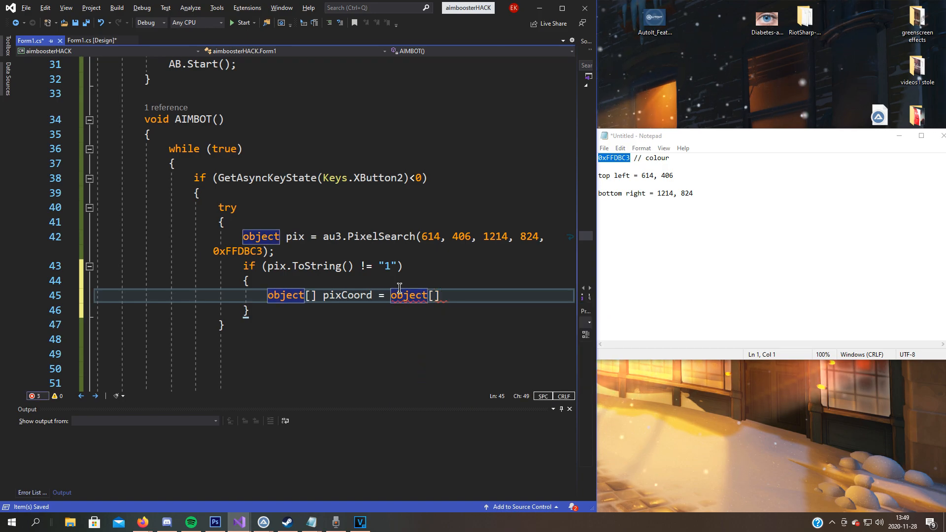
pyautogui.write('(')
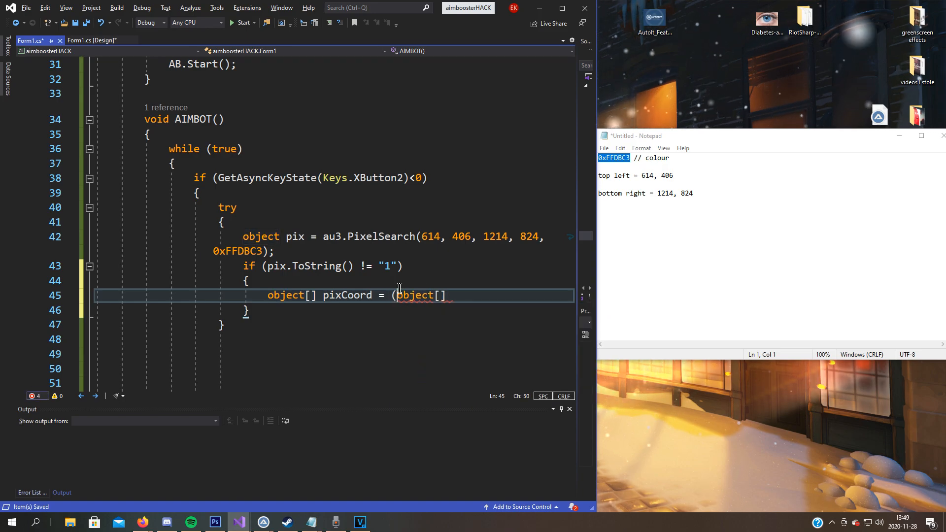
pyautogui.write(')')
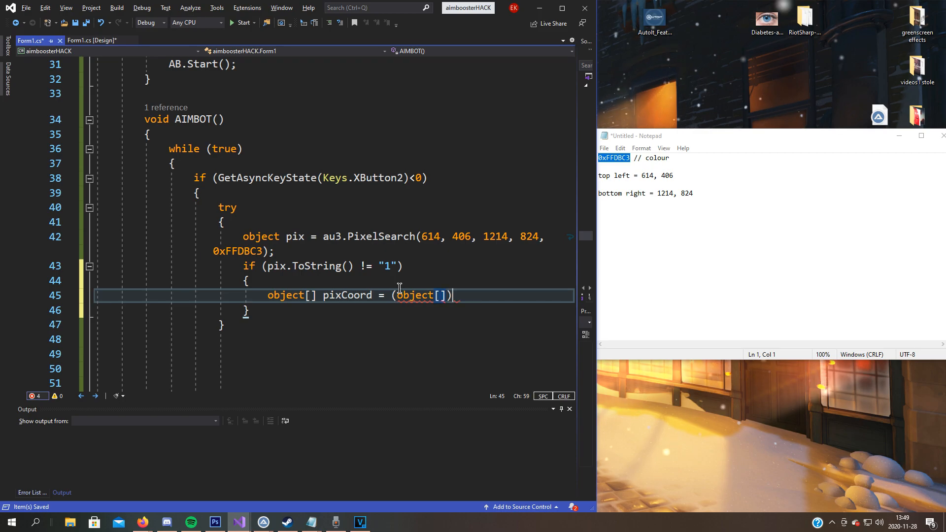
pyautogui.write('px')
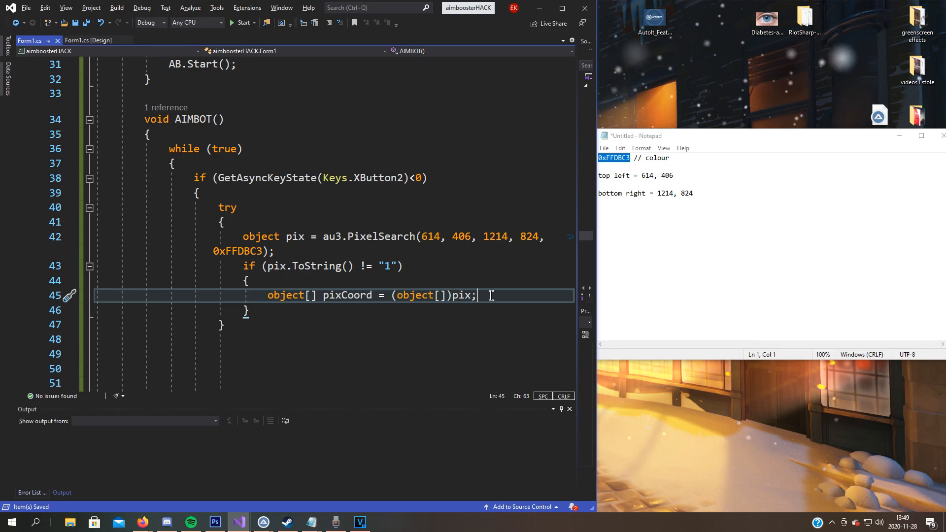
pyautogui.moveTo(481, 326)
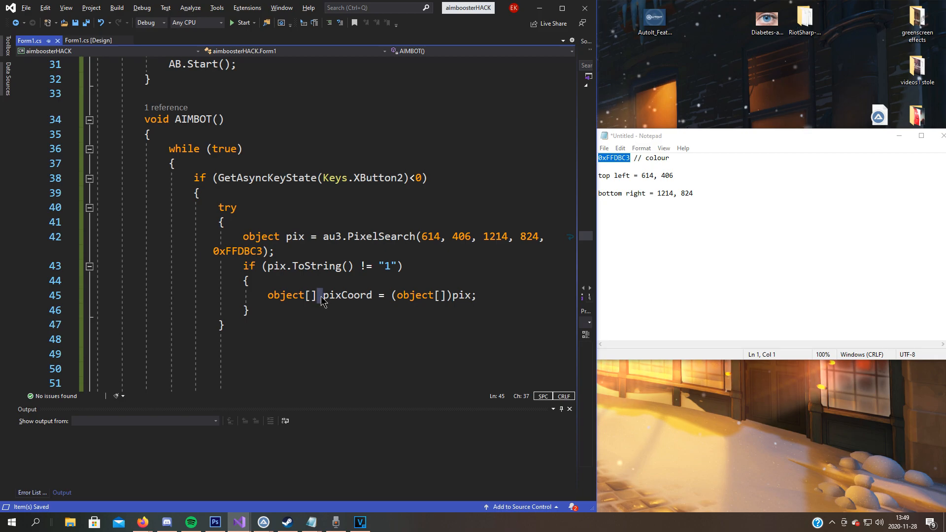
pyautogui.click(312, 295)
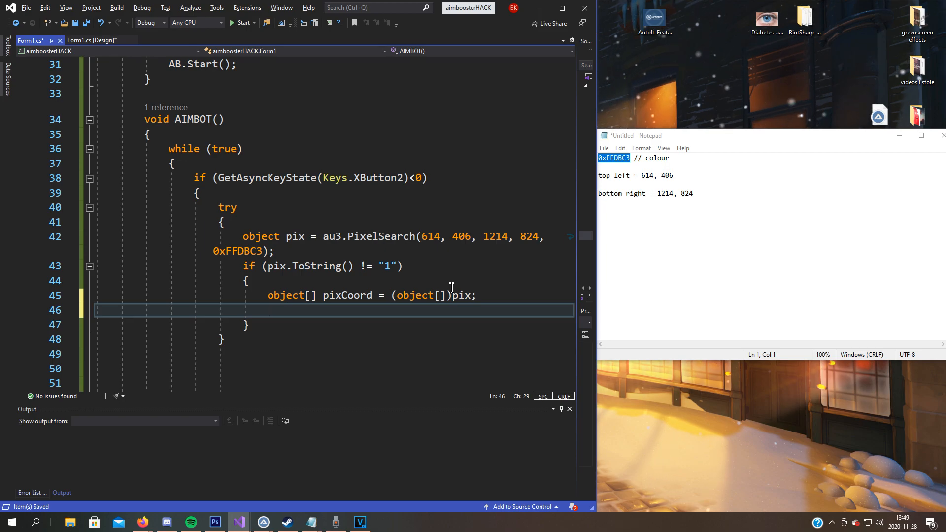
# Start an au3.MouseClick call with "LEFT" as its button argument.
pyautogui.write('au3.')
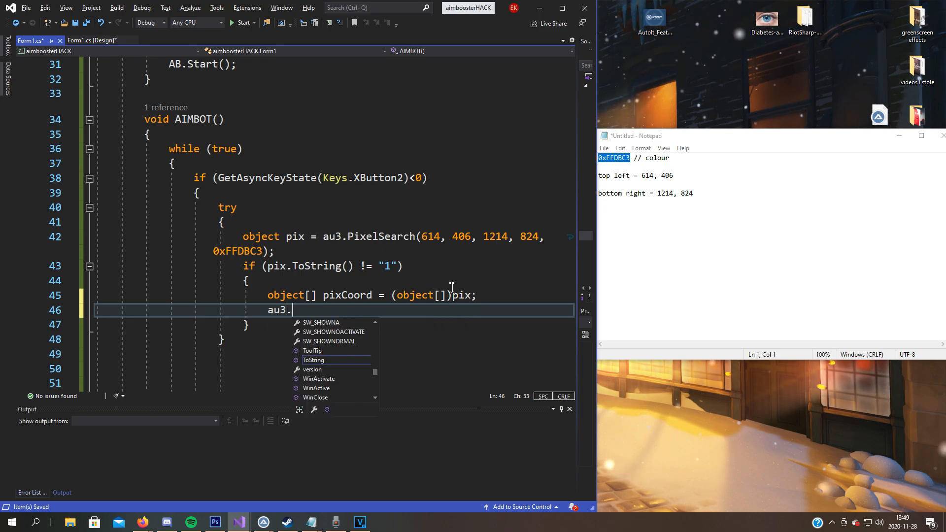
pyautogui.write('MouseClick')
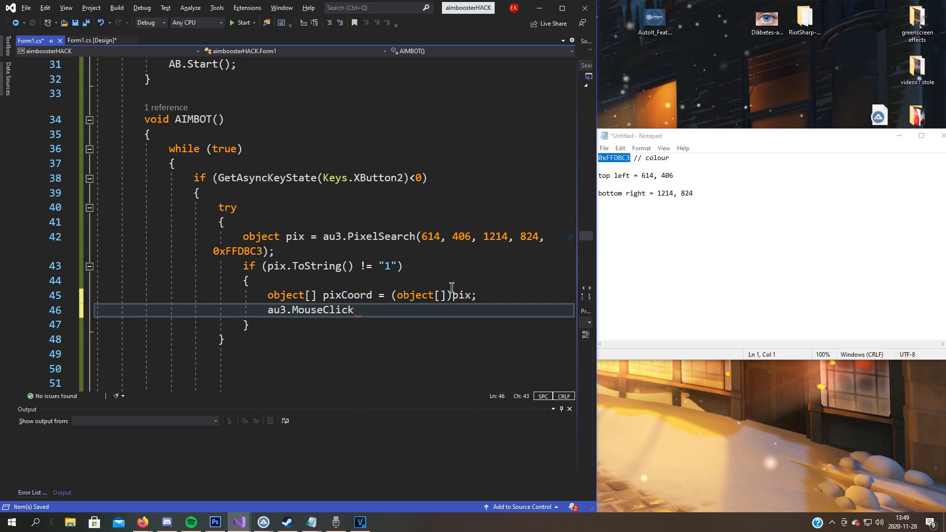
pyautogui.write('("")')
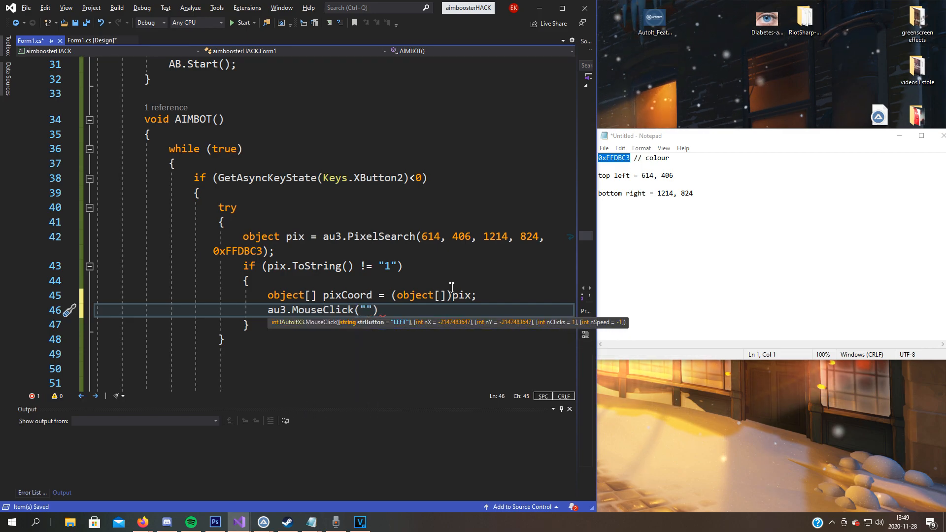
pyautogui.write('LEFT",')
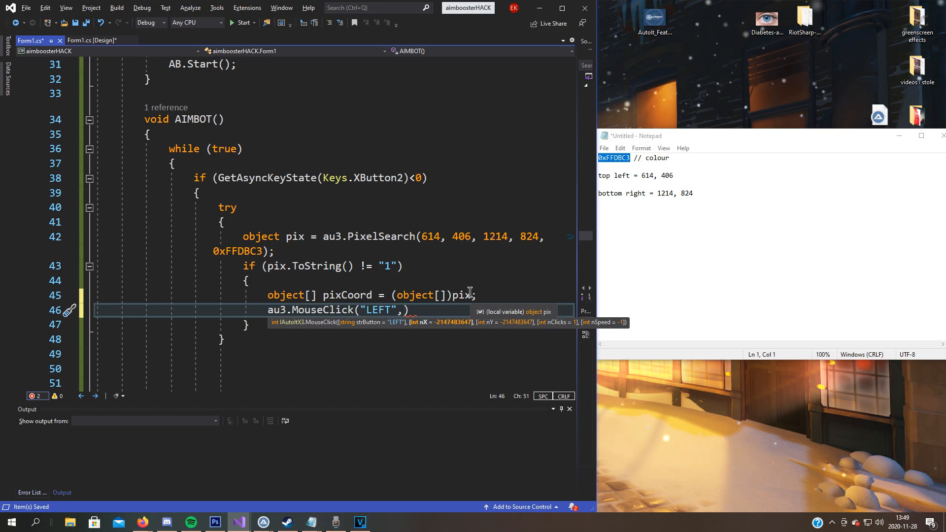
# Pass pixCoord[0] as the first coordinate and select it for casting.
pyautogui.write('pixCoord')
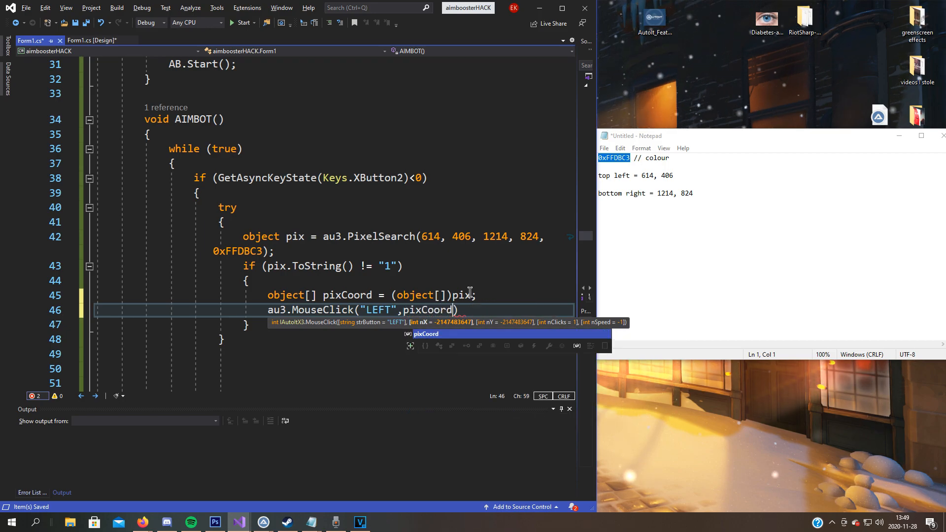
pyautogui.write('[0]')
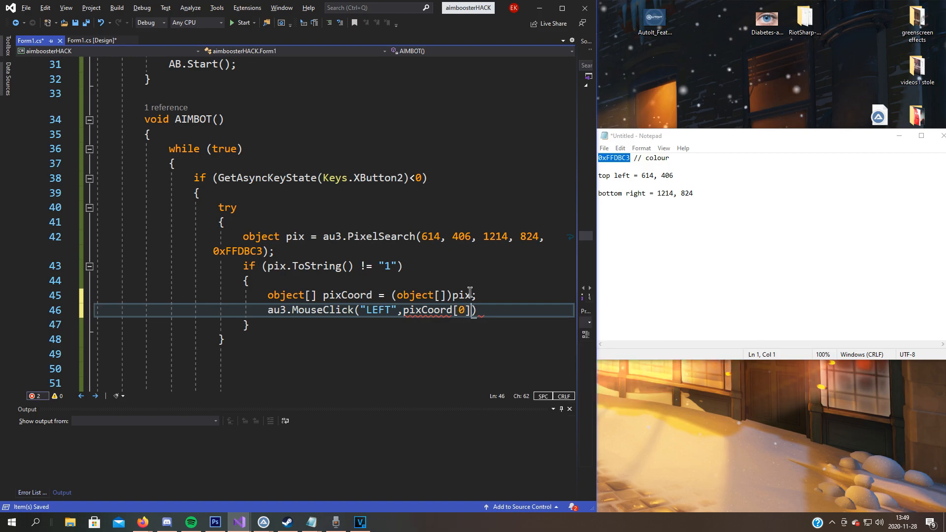
pyautogui.write(',')
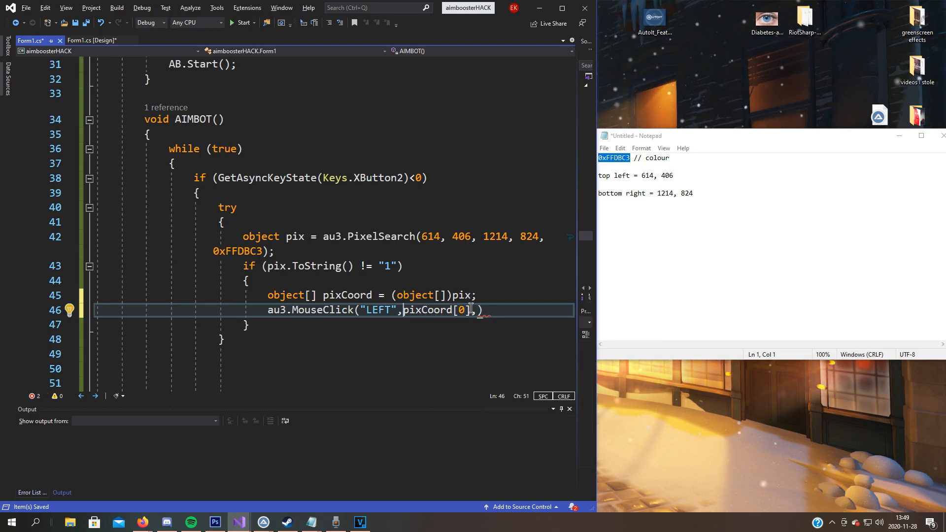
pyautogui.doubleClick(347, 294)
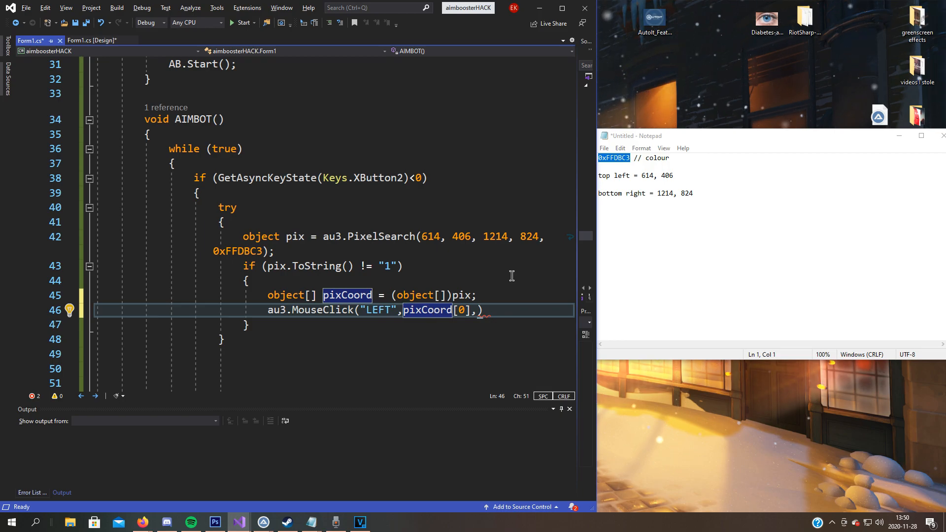
# Cast the coordinates as (int)pixCoord[0] and (int)pixCoord[1] in the MouseClick arguments.
pyautogui.write('int)')
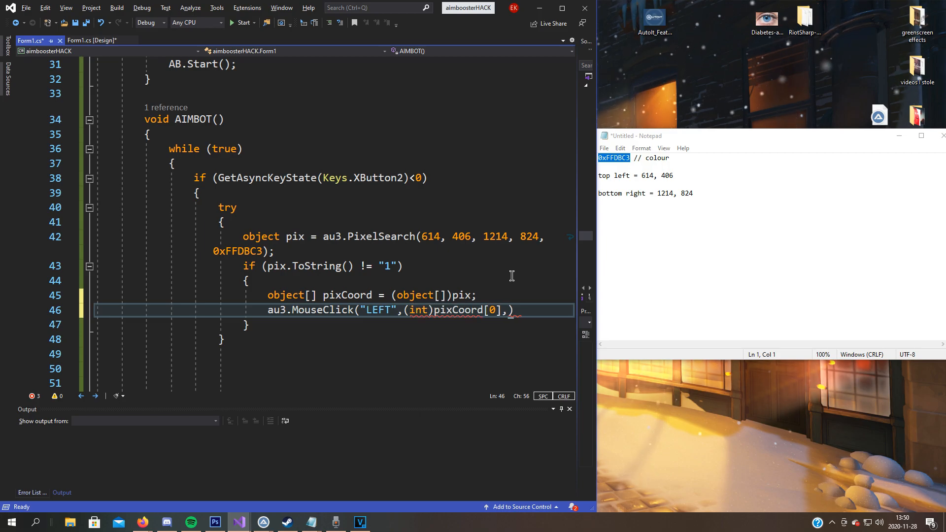
pyautogui.doubleClick(458, 310)
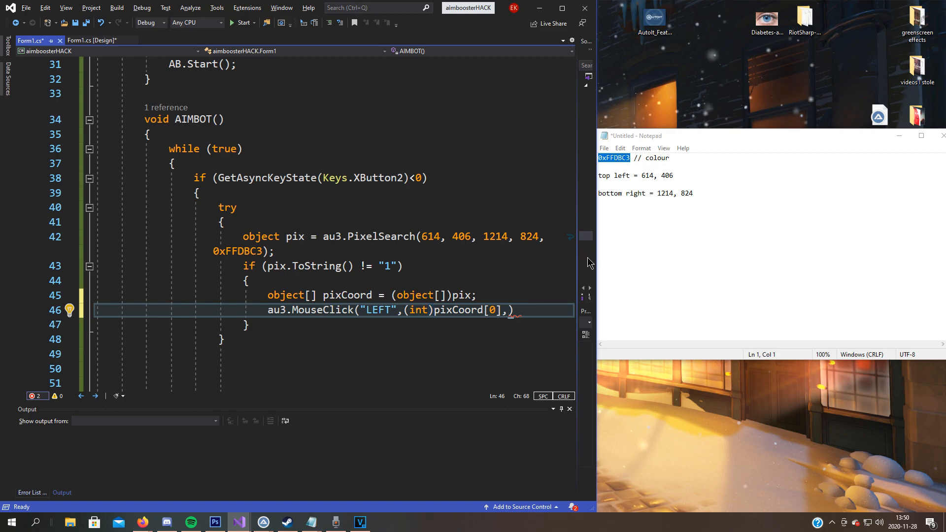
pyautogui.write('(')
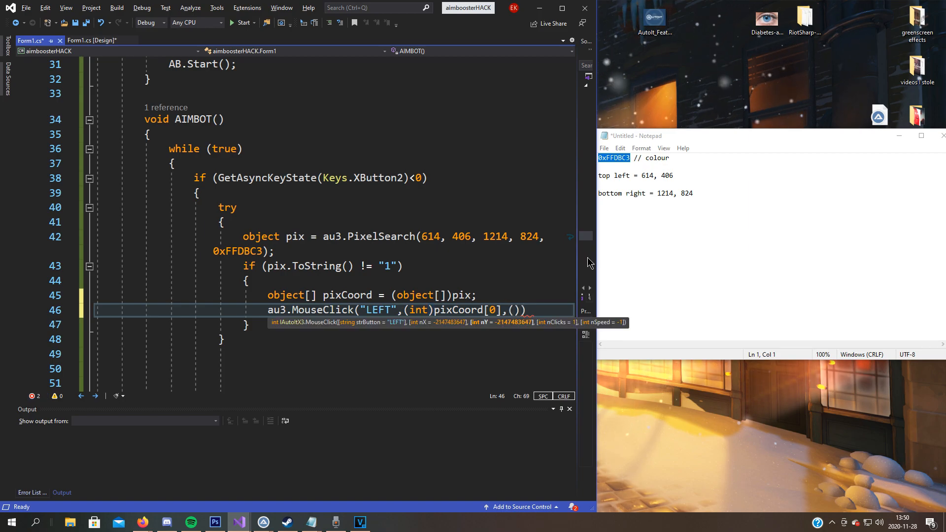
pyautogui.write('int')
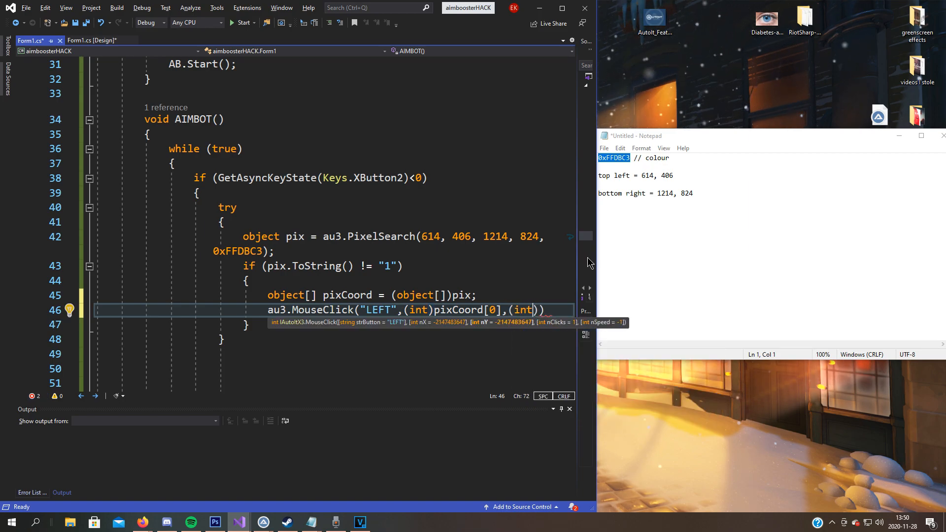
pyautogui.write('pixC')
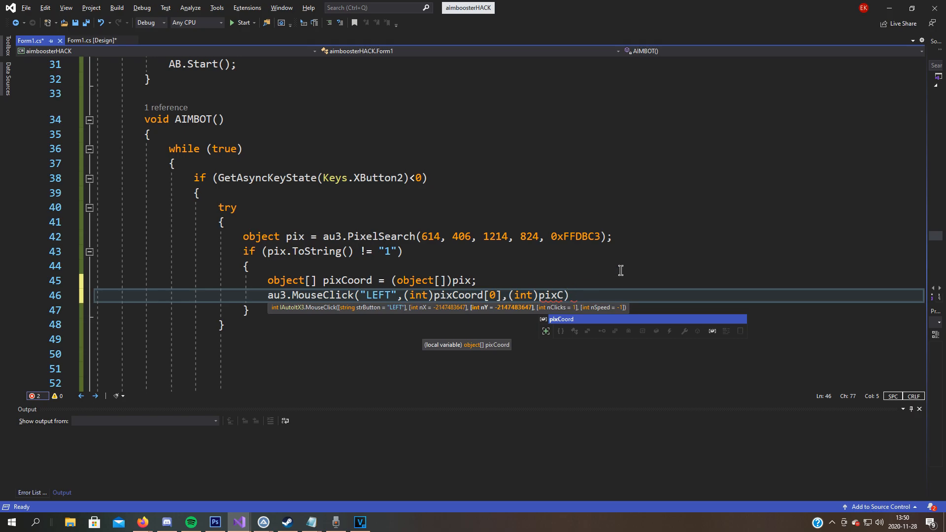
pyautogui.write('oord[1')
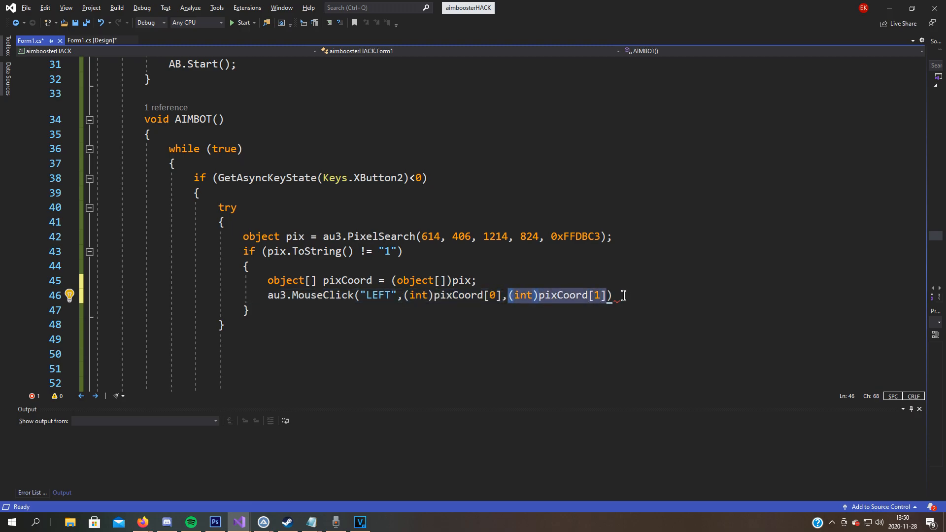
# Finish the call with click counts 1, 1 and a semicolon, then save with Ctrl+S.
pyautogui.write(',')
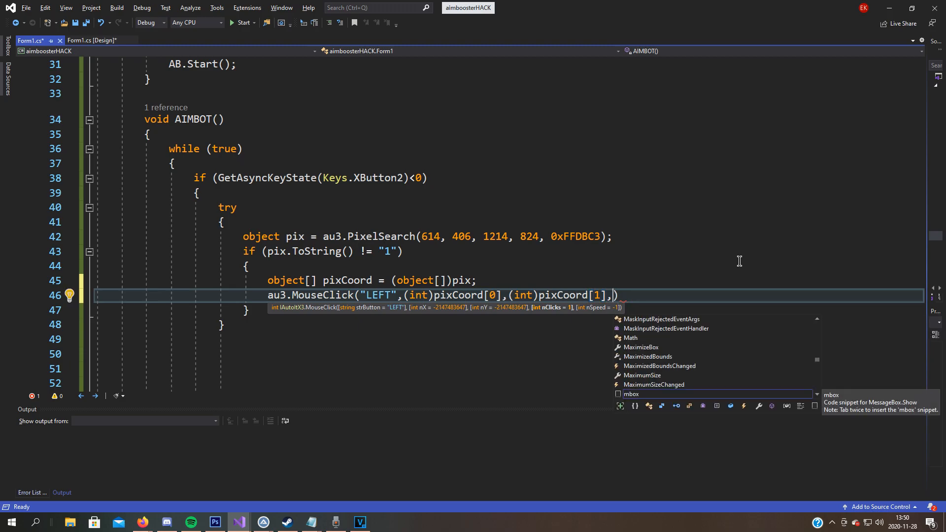
pyautogui.write('1,1')
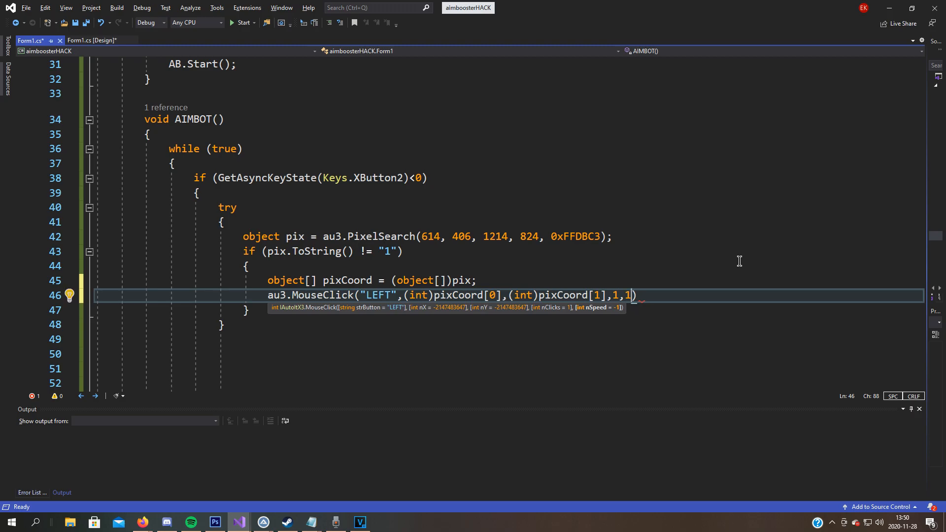
pyautogui.press('ctrl+s')
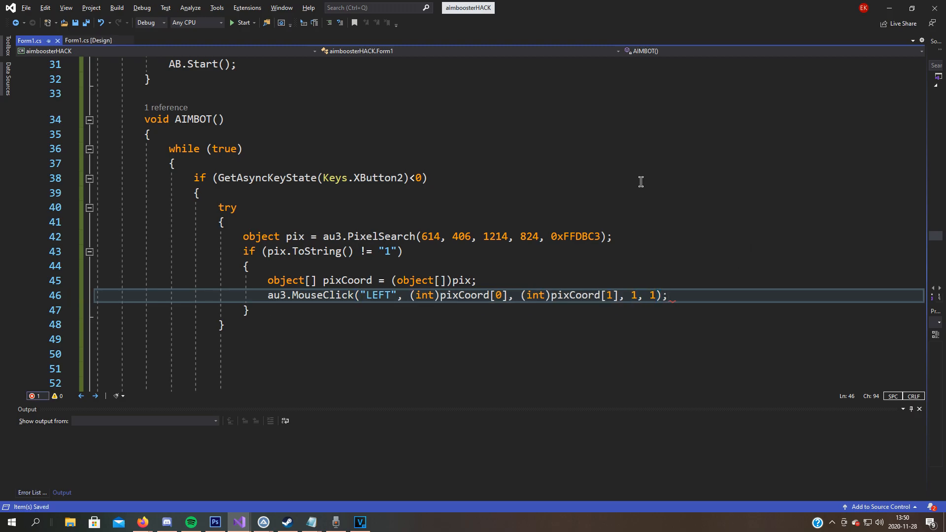
pyautogui.scroll(-3)
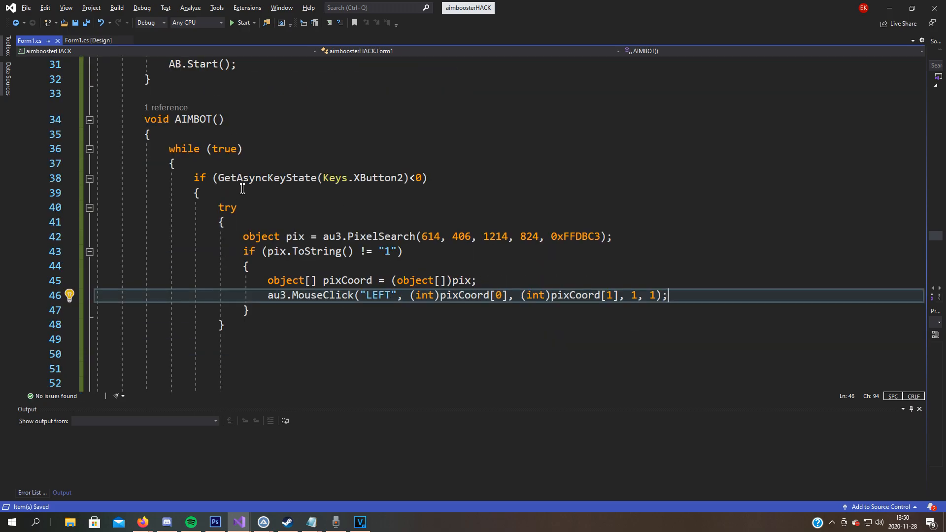
# Add an empty catch { } and a Thread.Sleep(1); after the XButton2 key check.
pyautogui.click(429, 177)
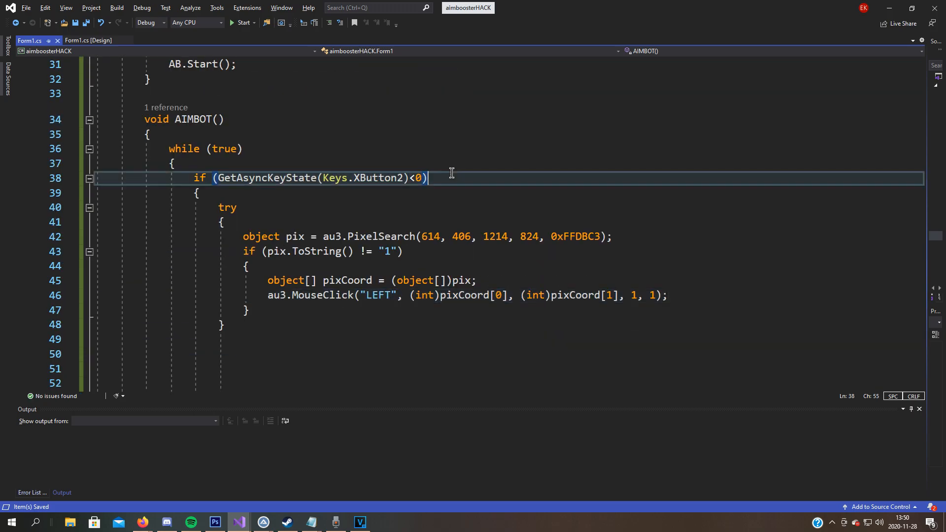
pyautogui.scroll(-3)
pyautogui.write('catch { }')
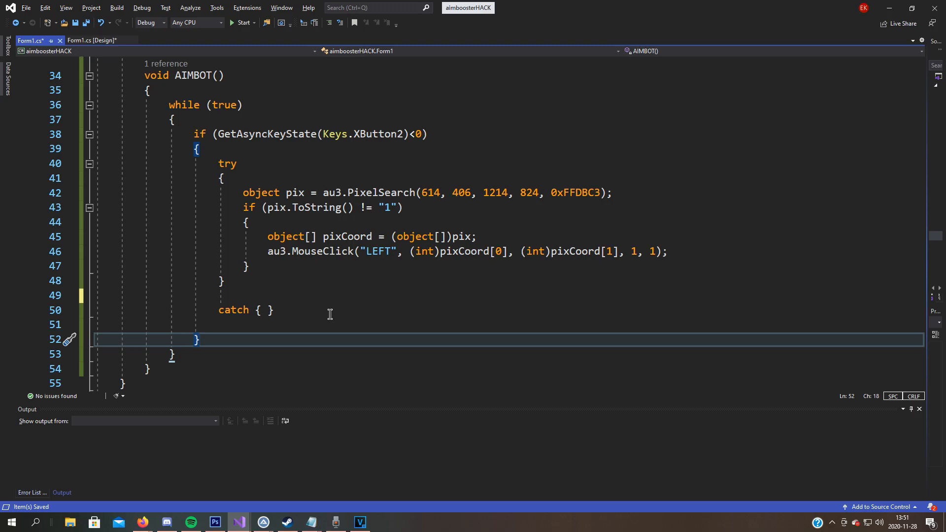
pyautogui.moveTo(179, 128)
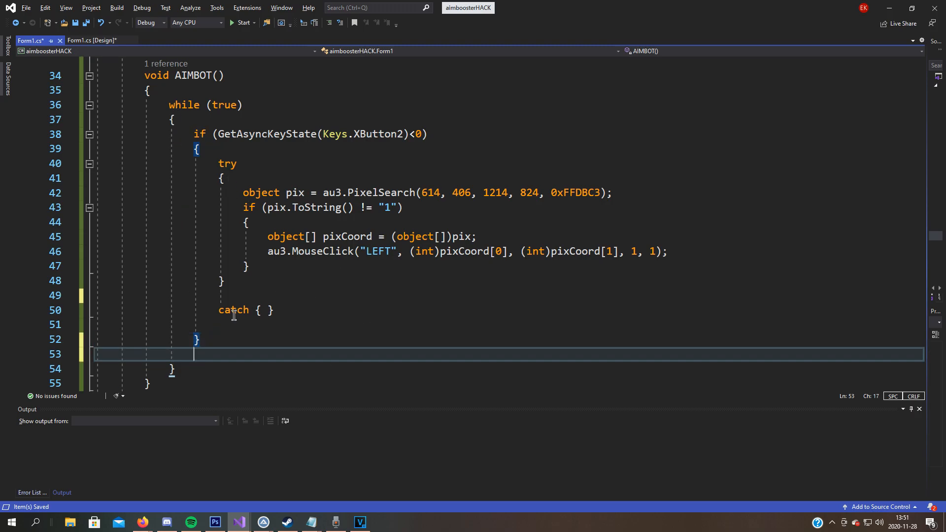
pyautogui.write('Thread.Sleep(1')
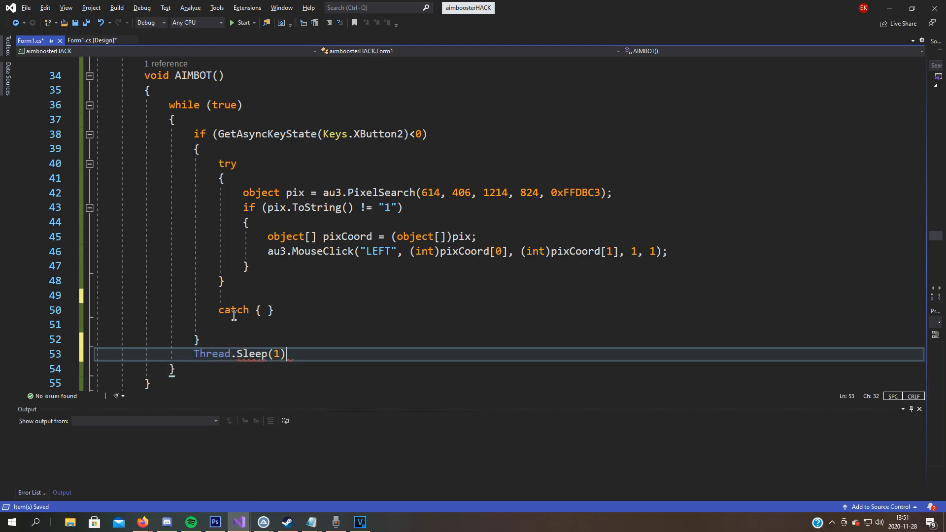
pyautogui.write(';')
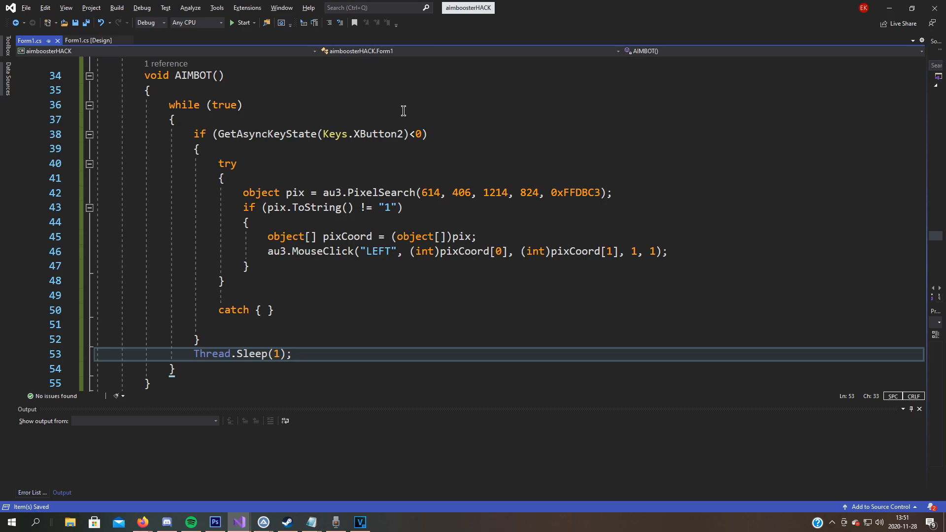
pyautogui.moveTo(382, 156)
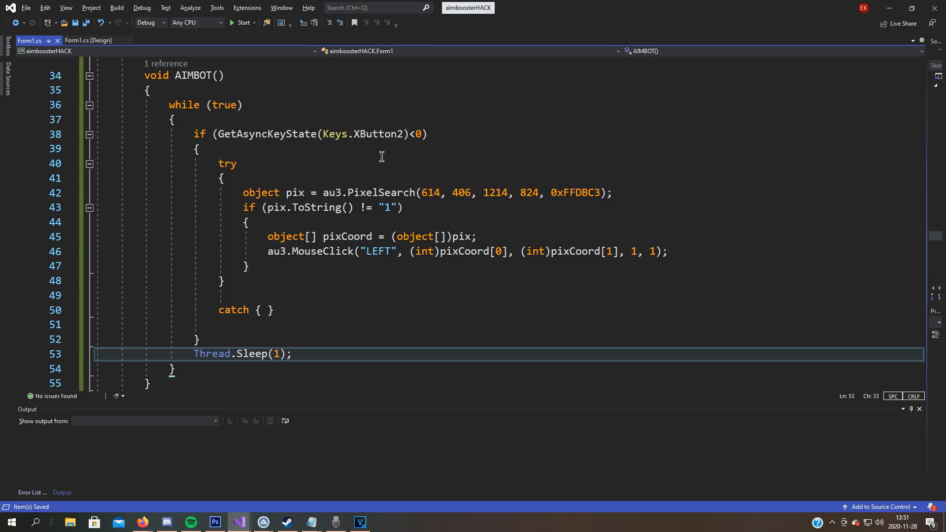
pyautogui.moveTo(240, 29)
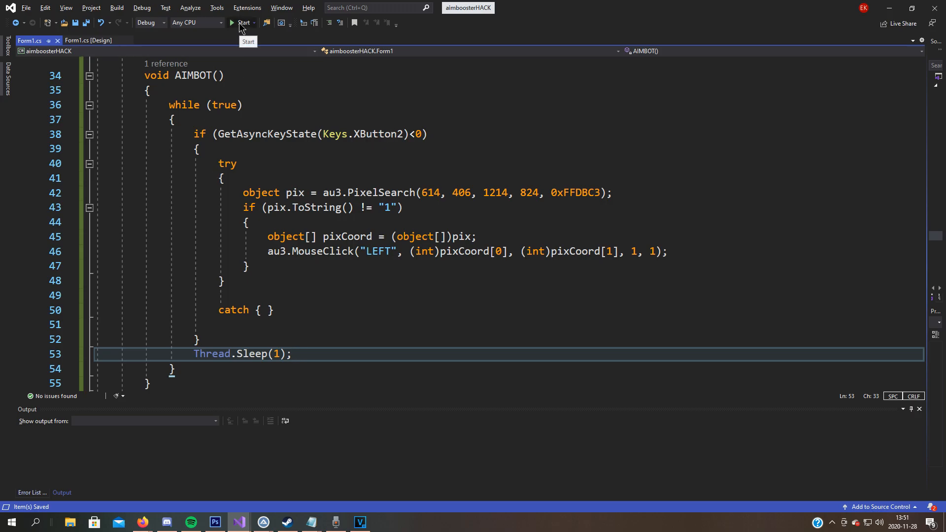
# Run the aimbot and start an AimBooster Challenge round in Speed mode.
pyautogui.click(243, 23)
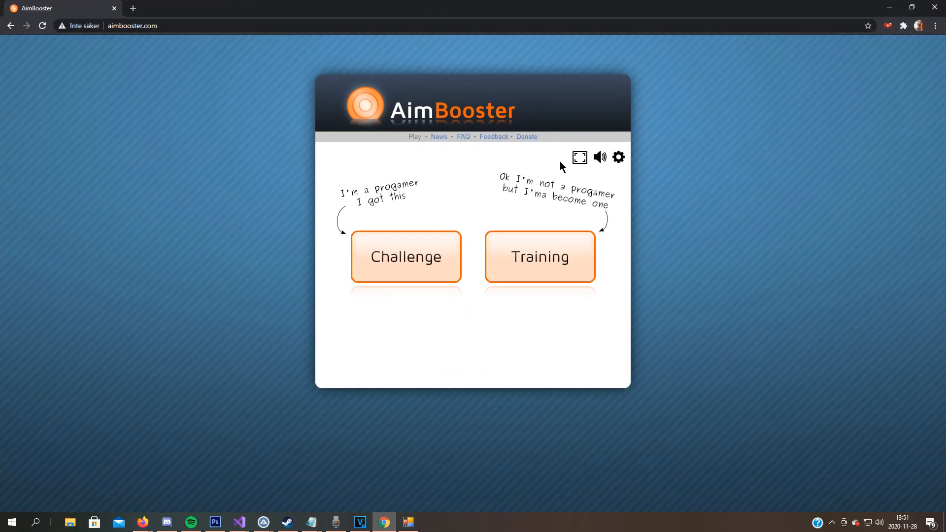
pyautogui.moveTo(442, 265)
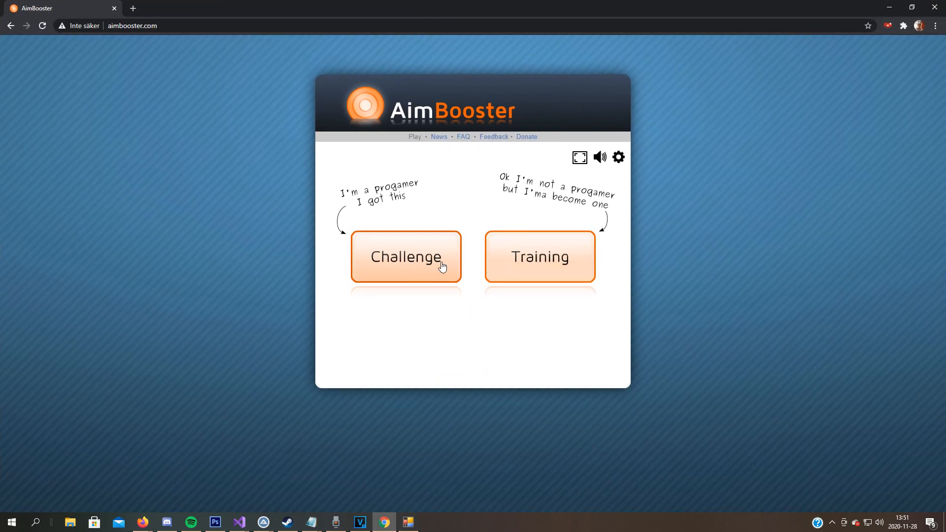
pyautogui.click(405, 256)
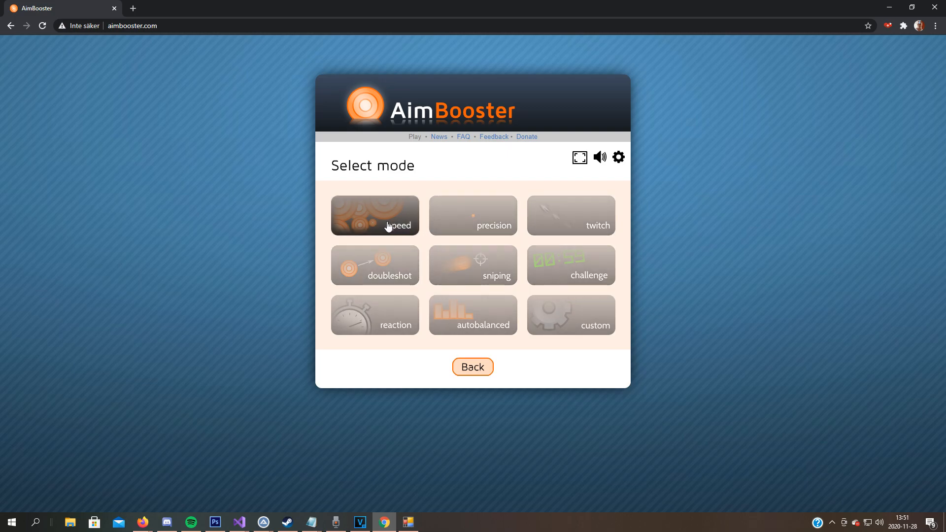
pyautogui.click(374, 216)
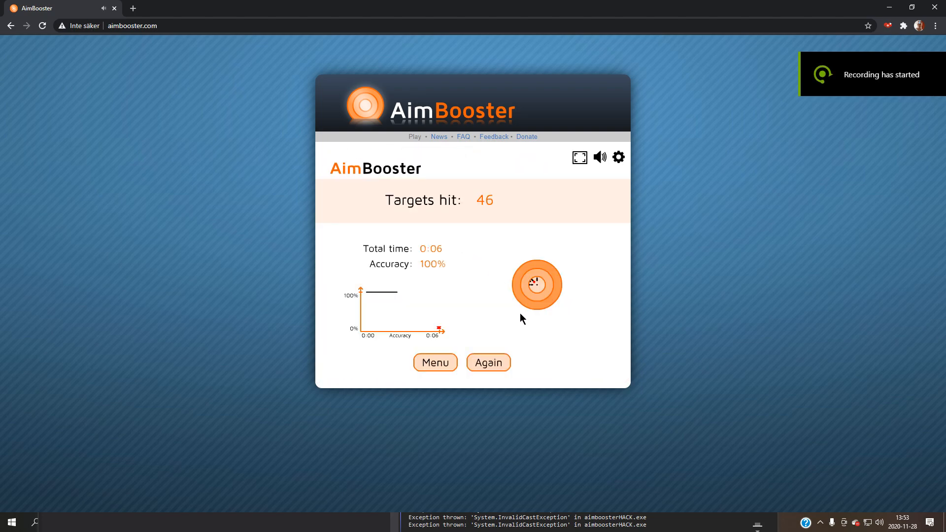
pyautogui.moveTo(488, 363)
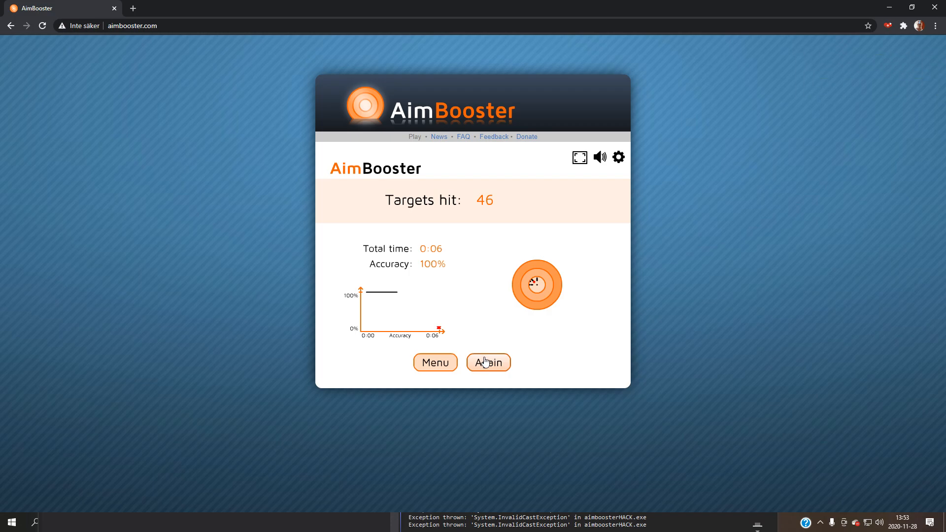
pyautogui.moveTo(454, 286)
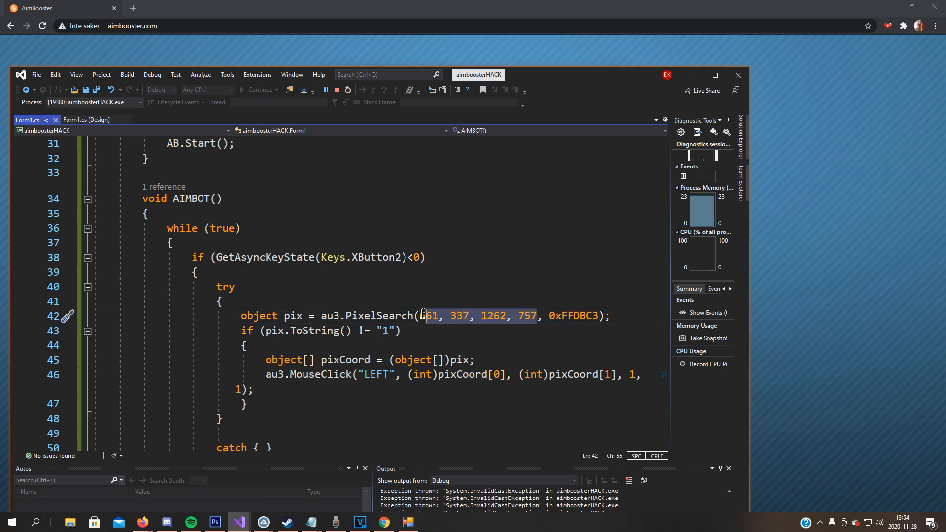
pyautogui.click(383, 522)
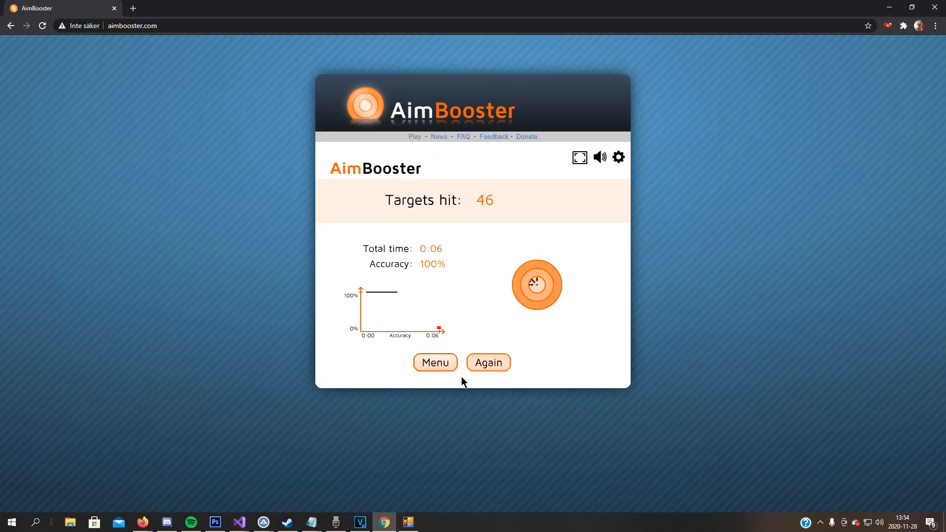
# Replay the speed round and let the aimbot hit targets at 100% accuracy.
pyautogui.click(487, 362)
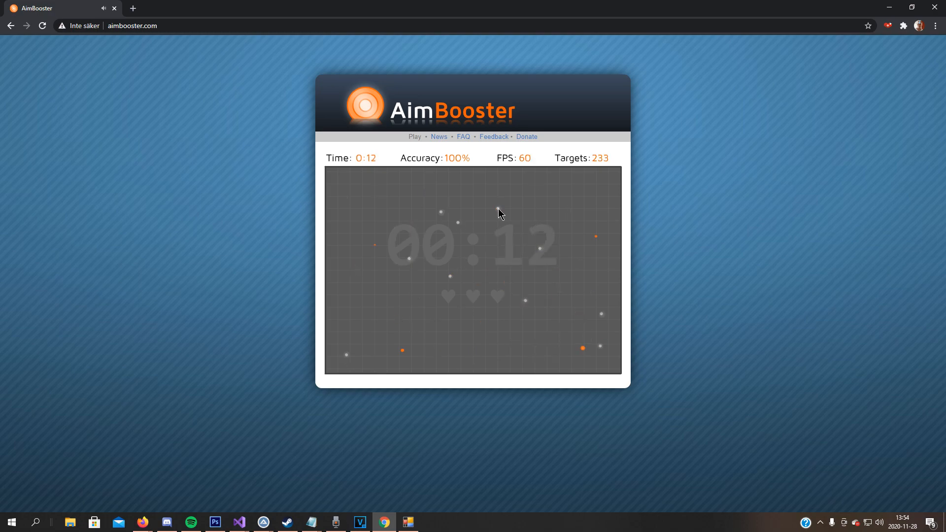
pyautogui.click(530, 303)
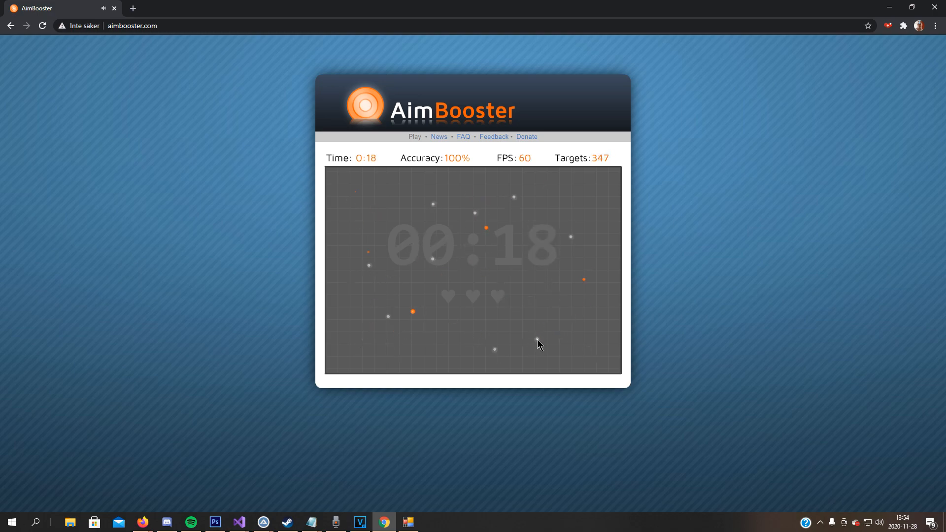
pyautogui.click(415, 201)
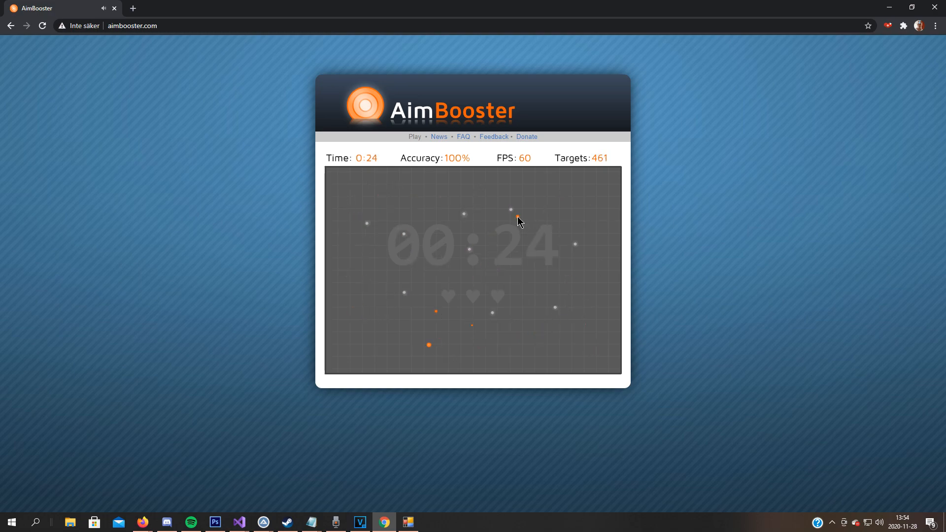
pyautogui.click(514, 211)
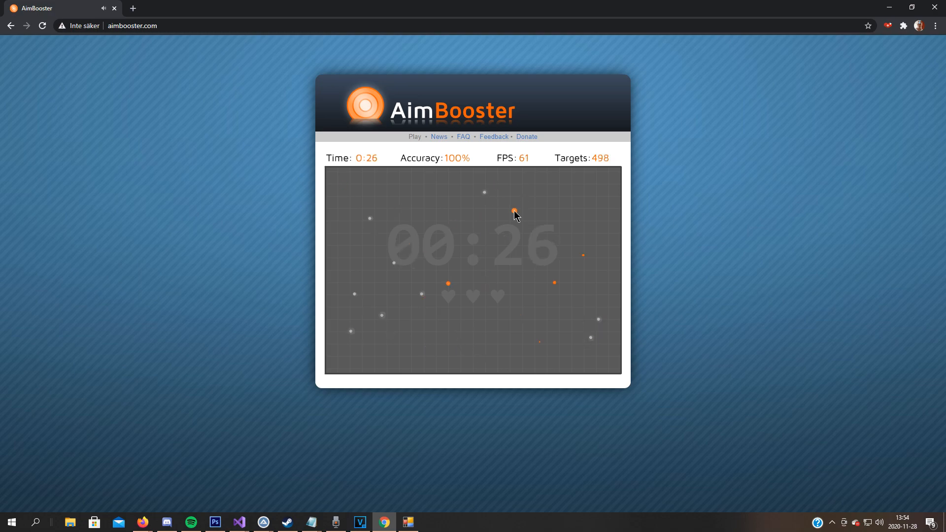